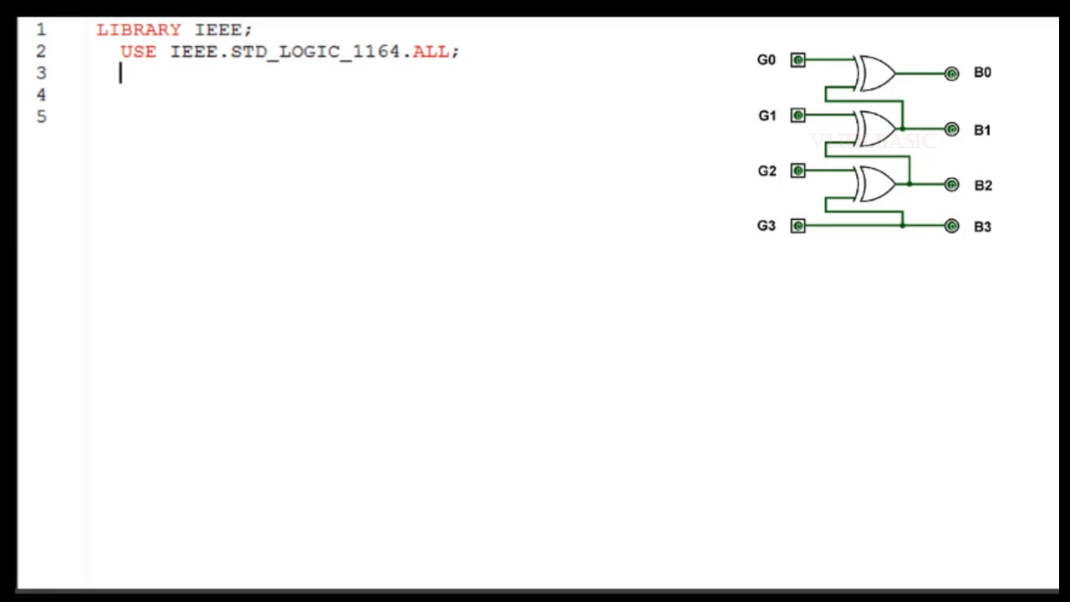
type("entity")
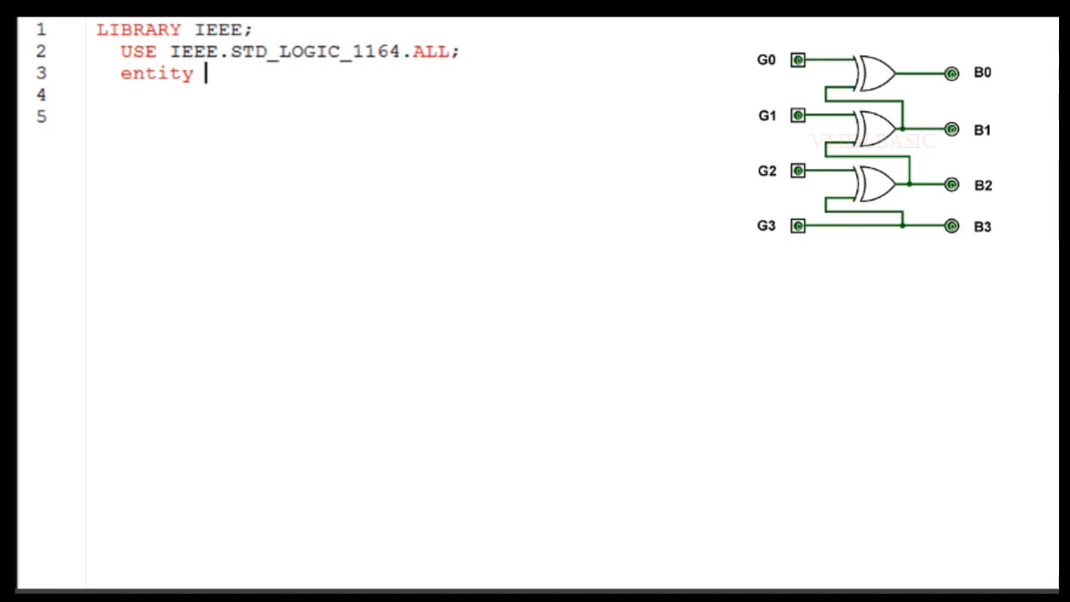
type("gra")
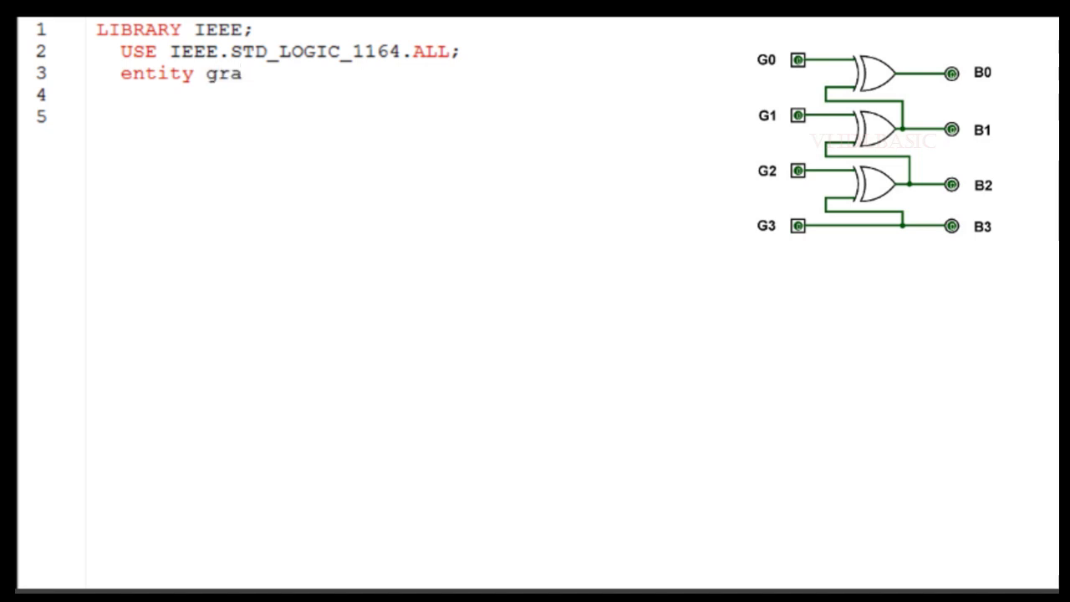
type("y_to_binary is")
type("port")
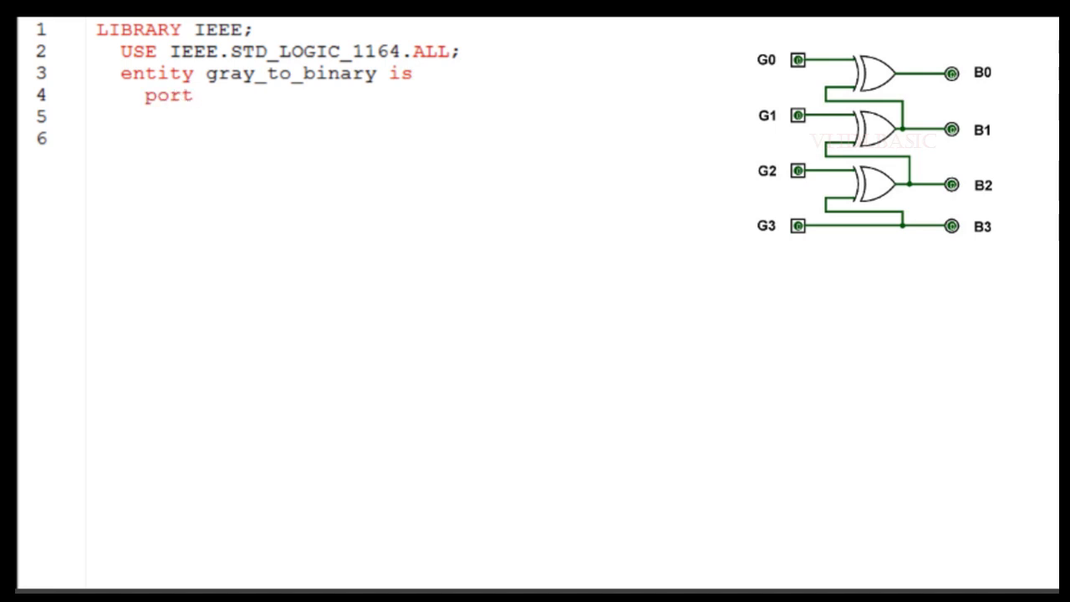
type("(gin: in std_logic_vector(3")
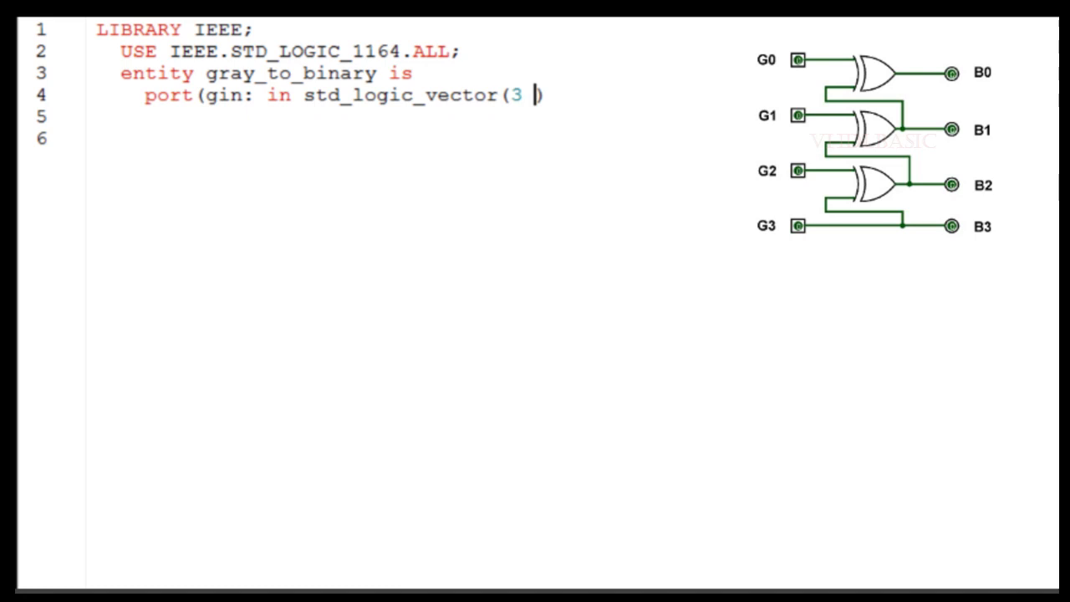
type("downto)")
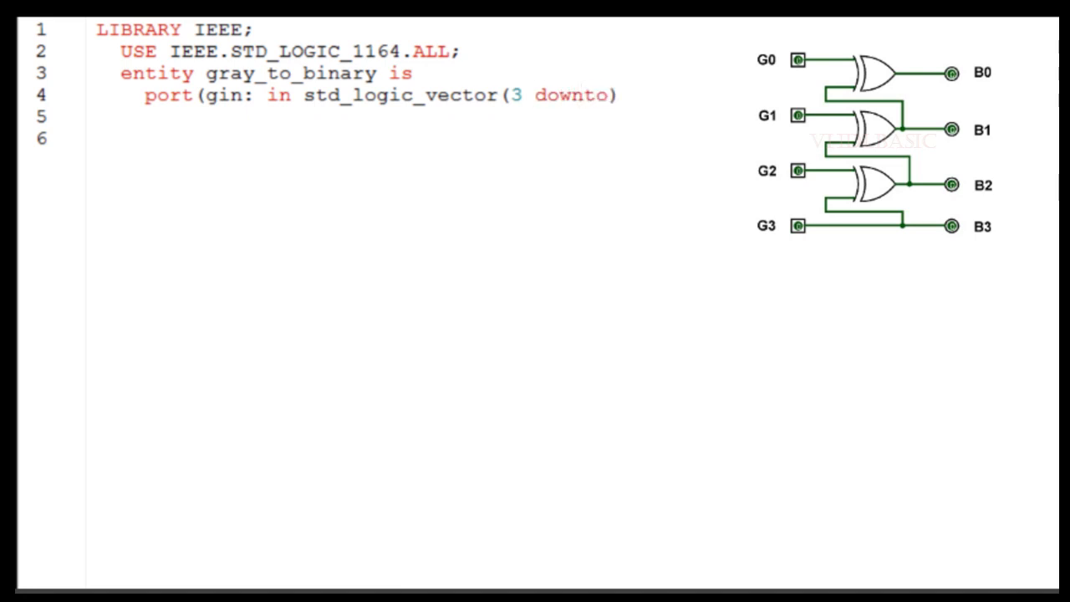
type("0);")
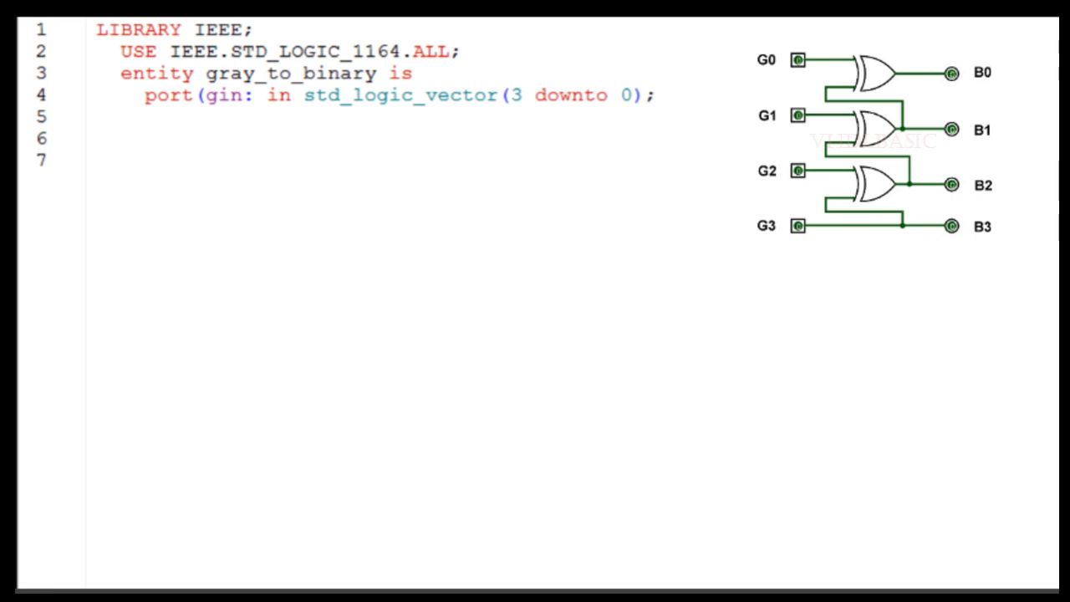
type("bout")
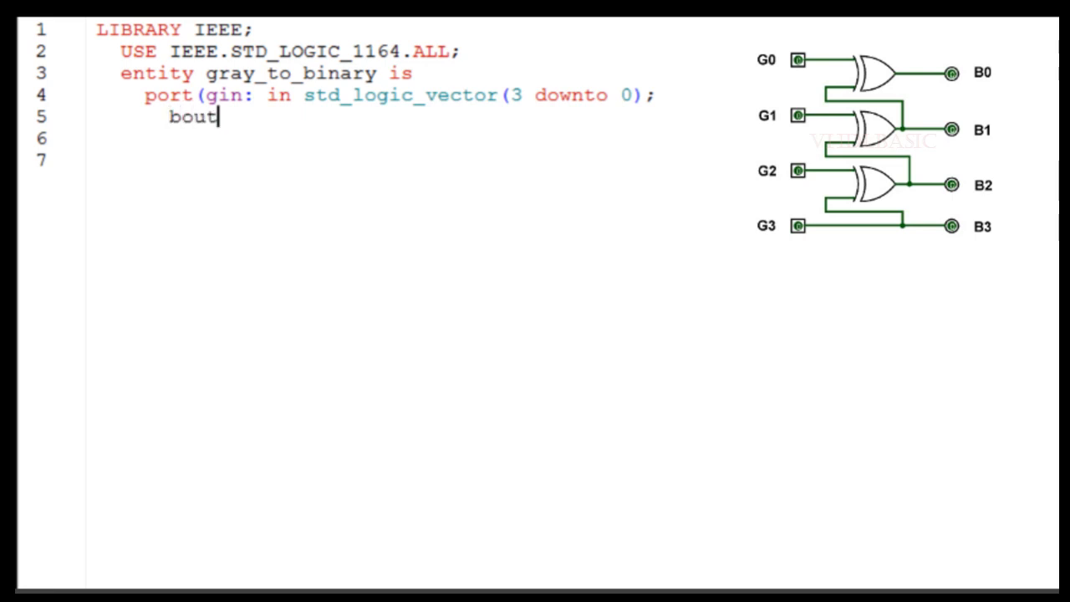
type(": out")
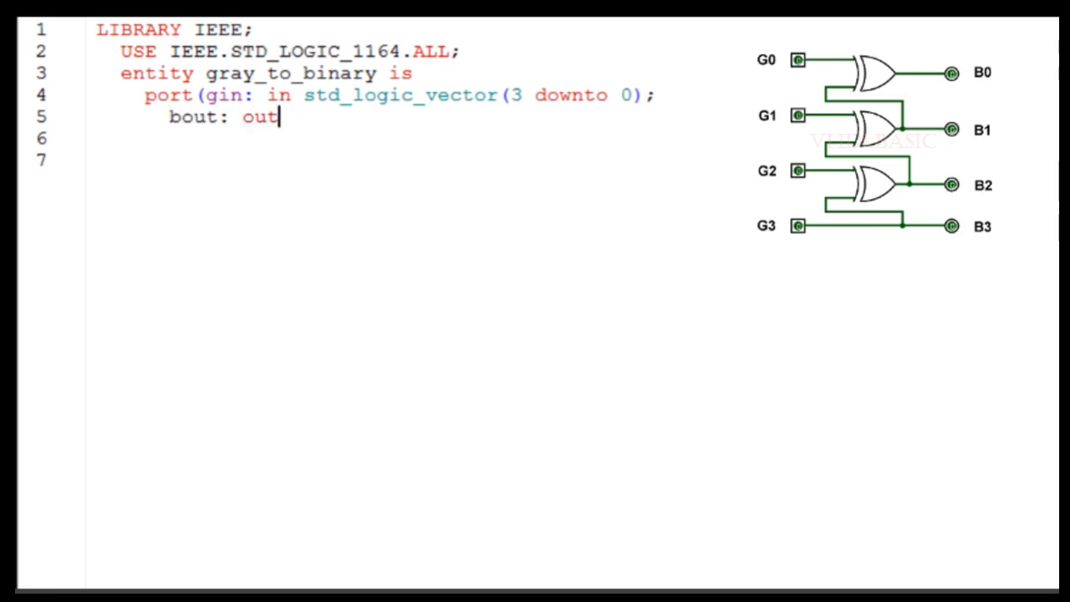
type("std")
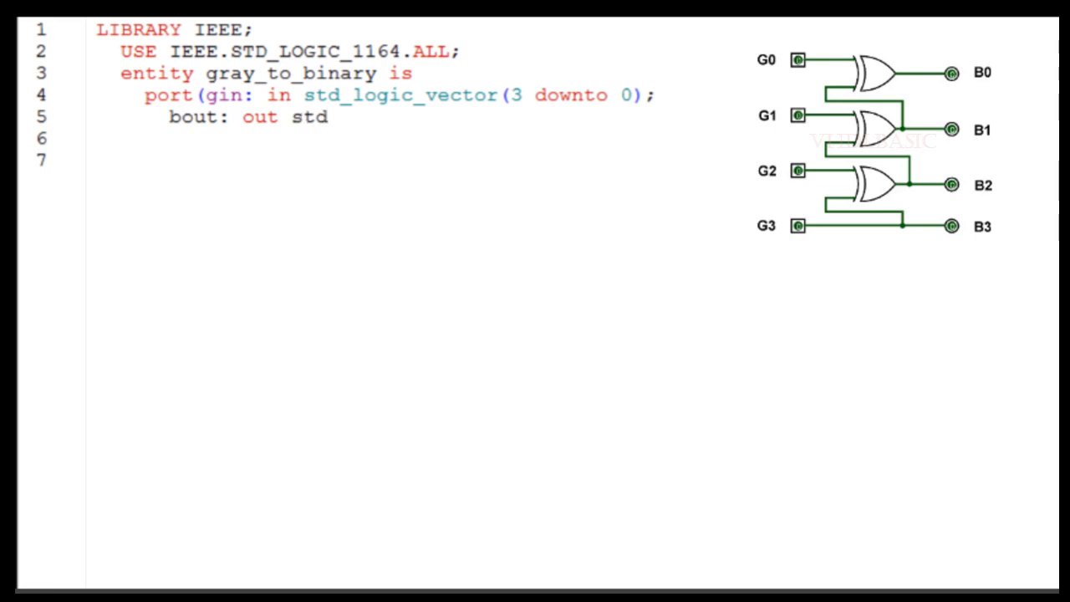
type("_logi")
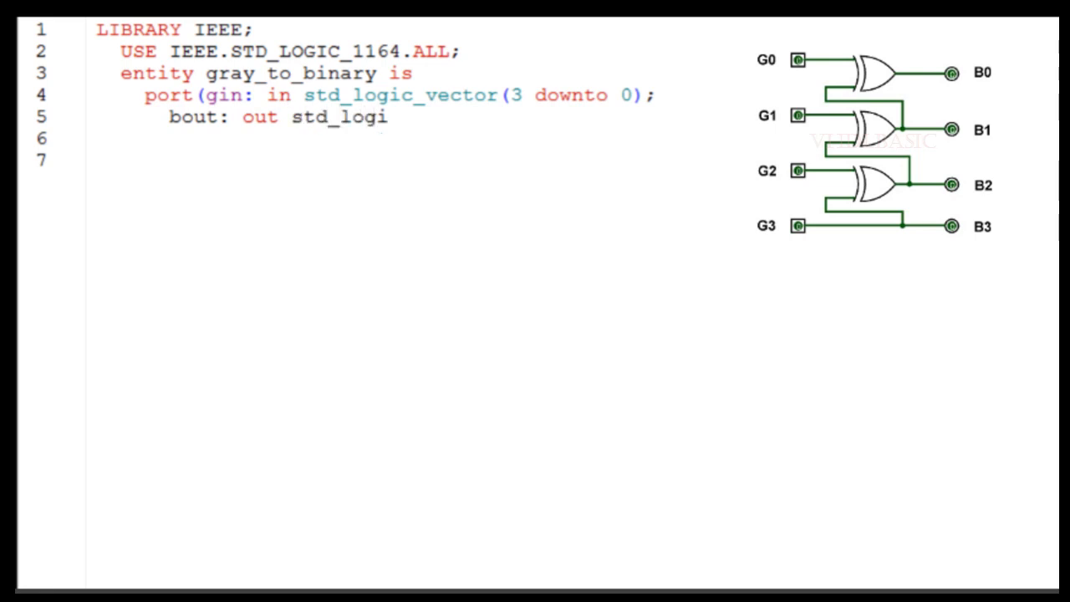
type("_v")
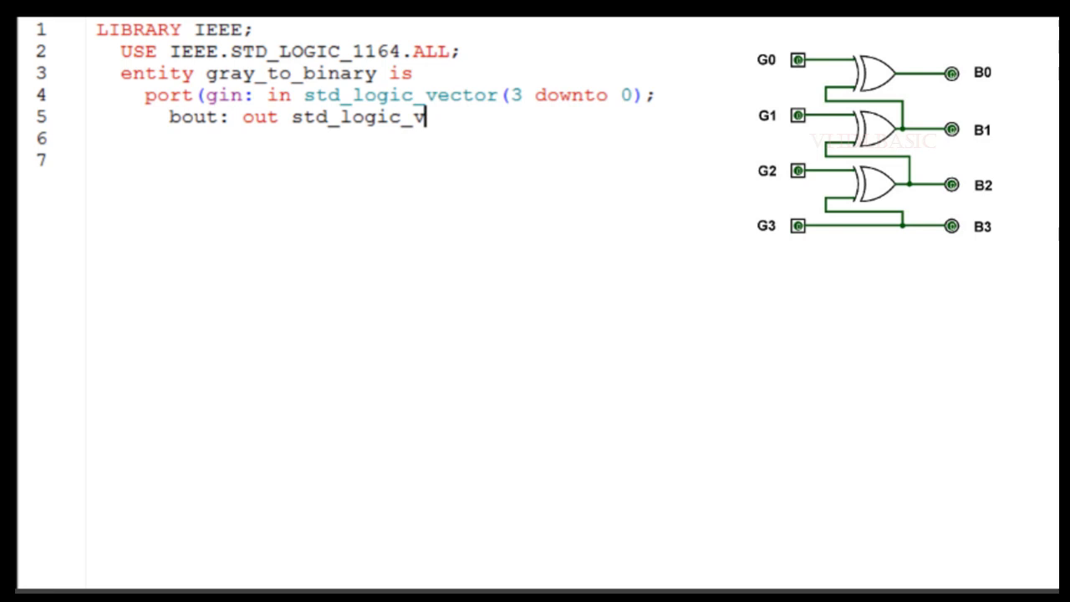
type("ector")
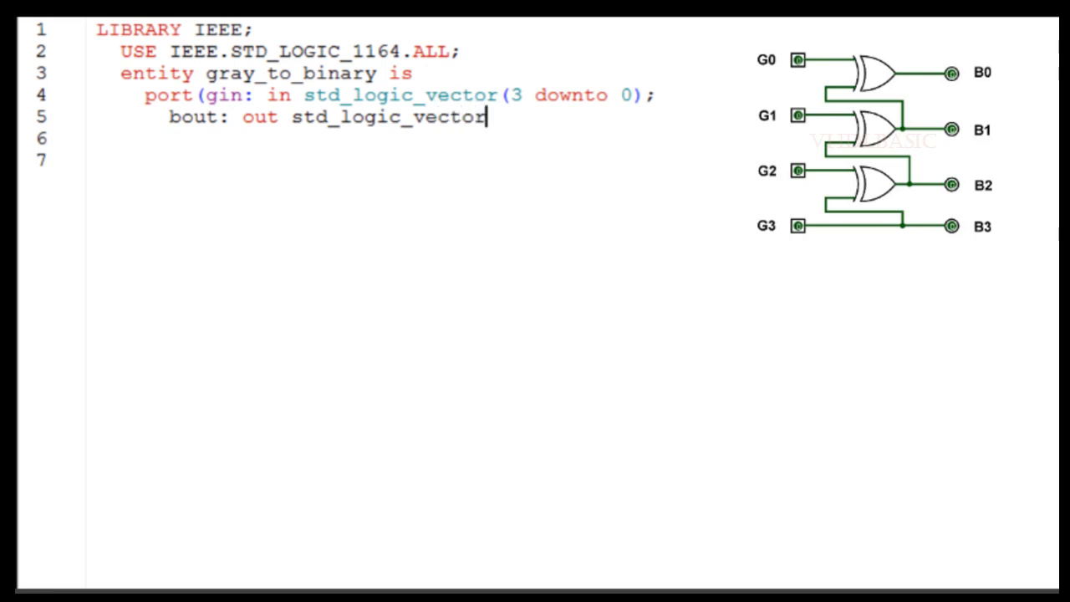
type("(3)")
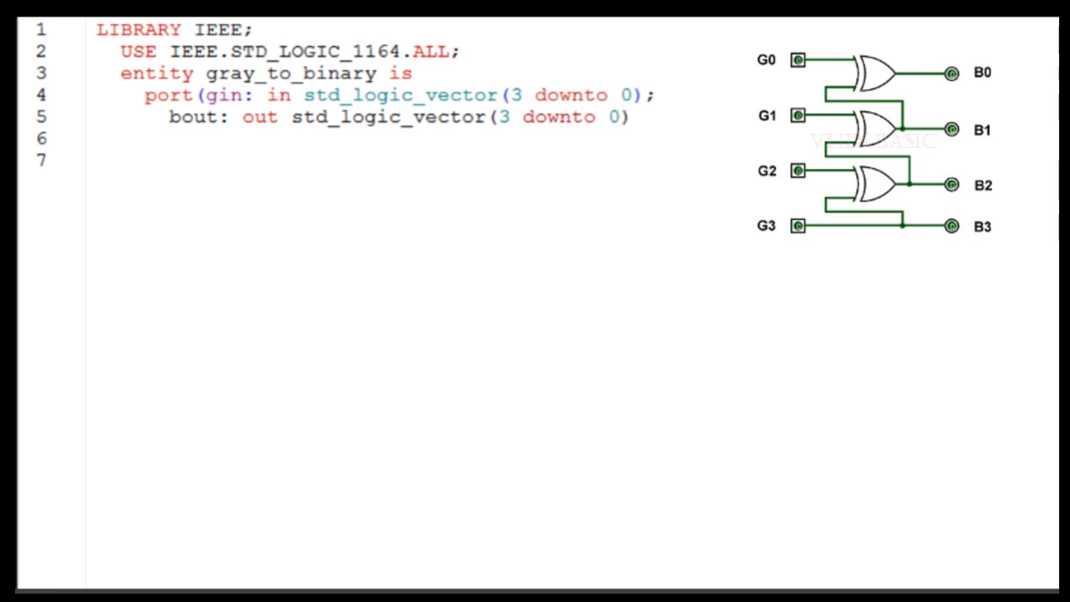
type(");")
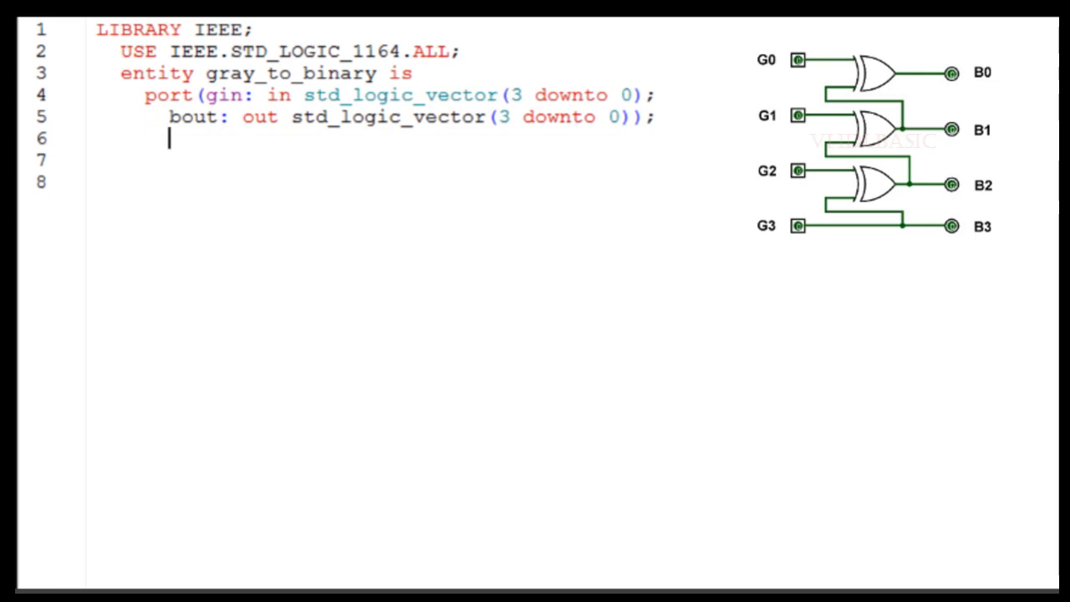
type("end e")
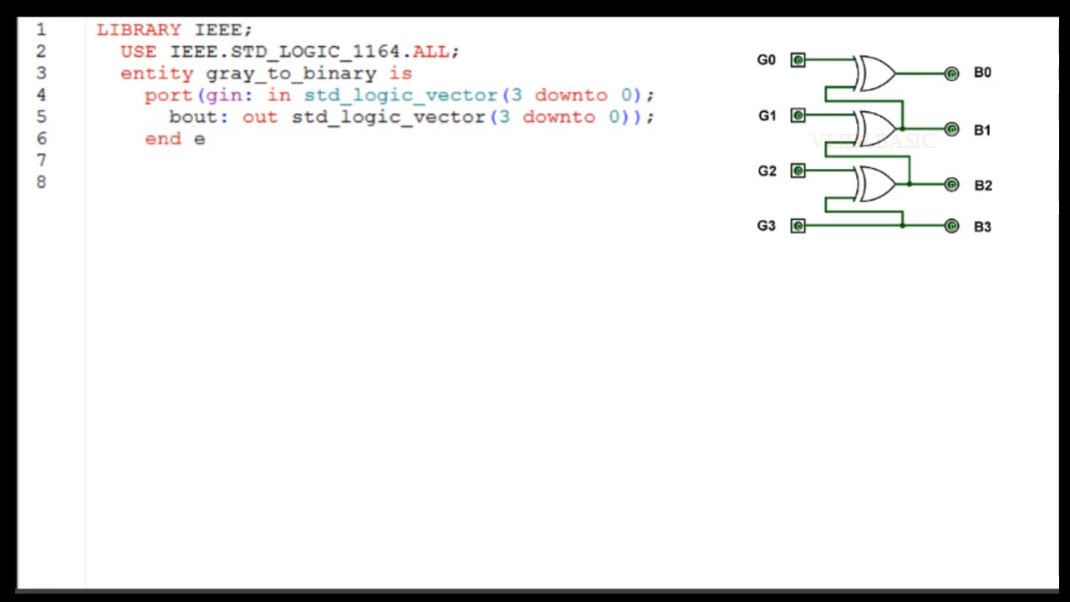
type("ntity;")
type("ar")
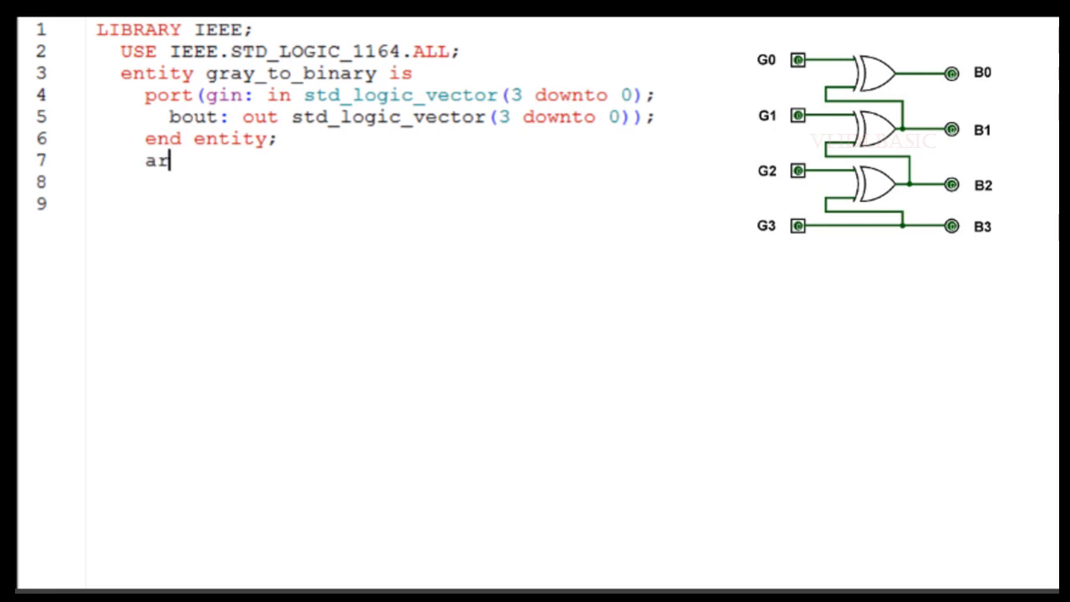
type("chitect")
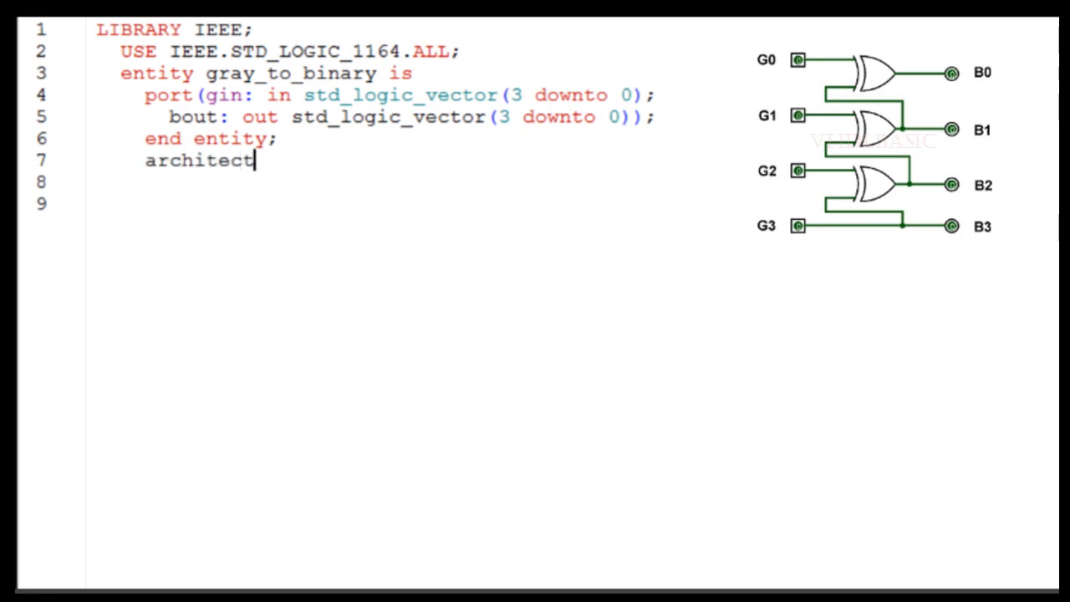
type("ure")
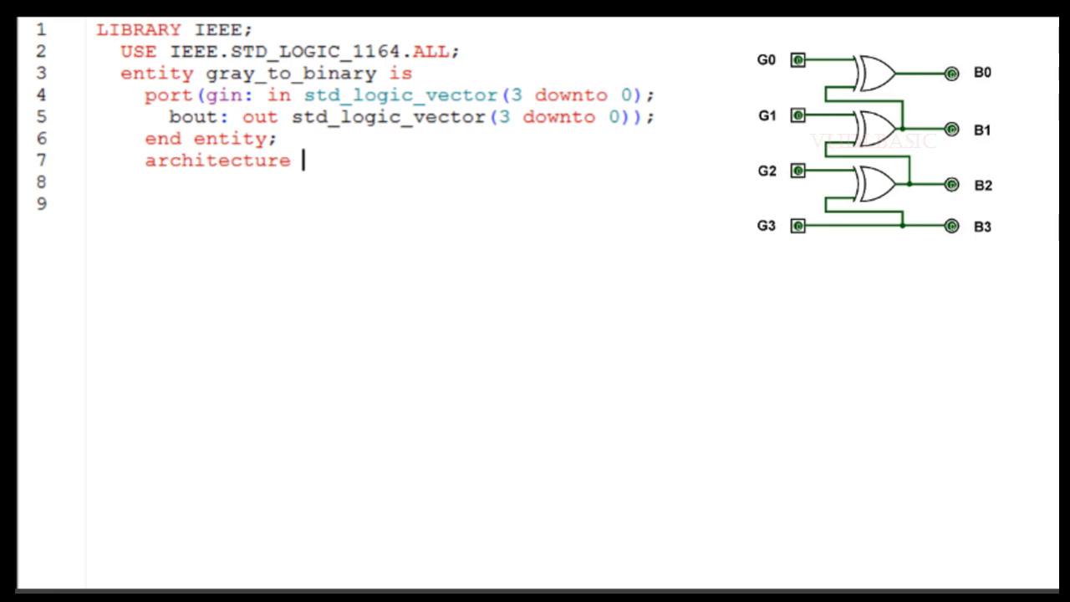
type("bev of")
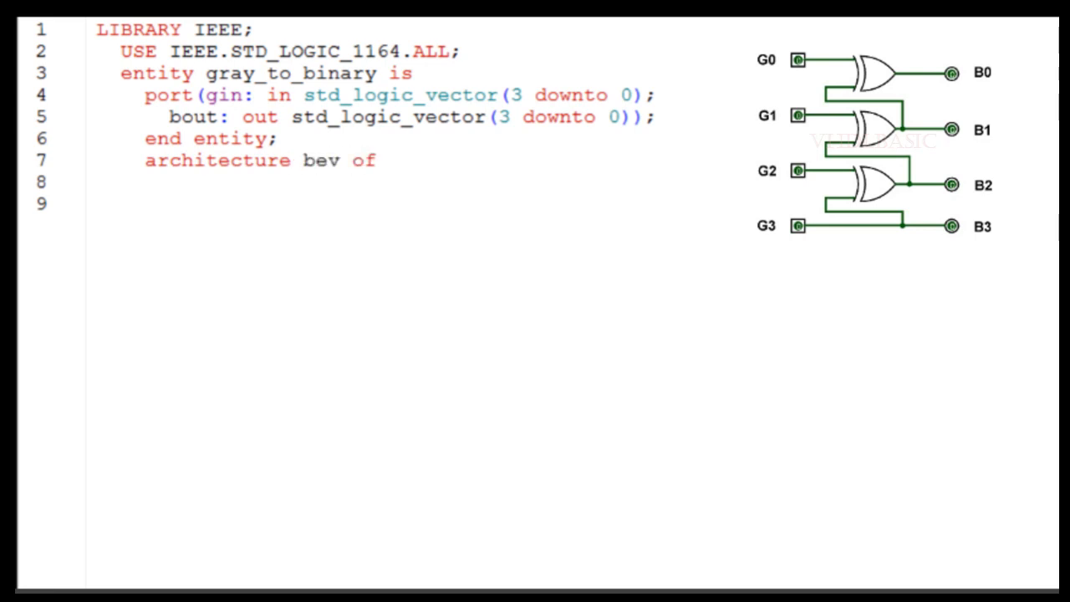
type("gra")
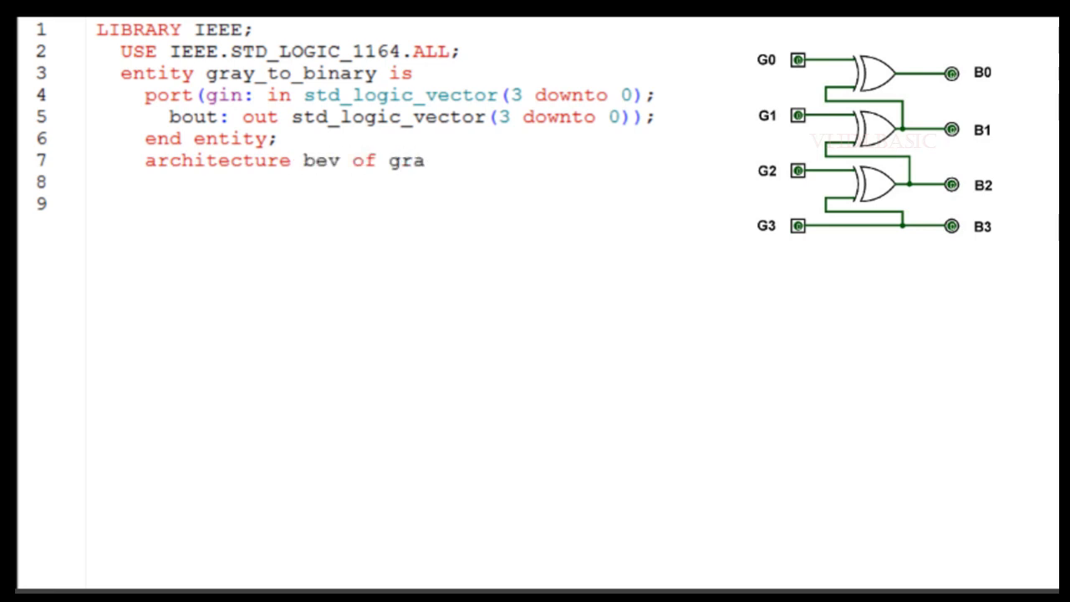
type("y_to")
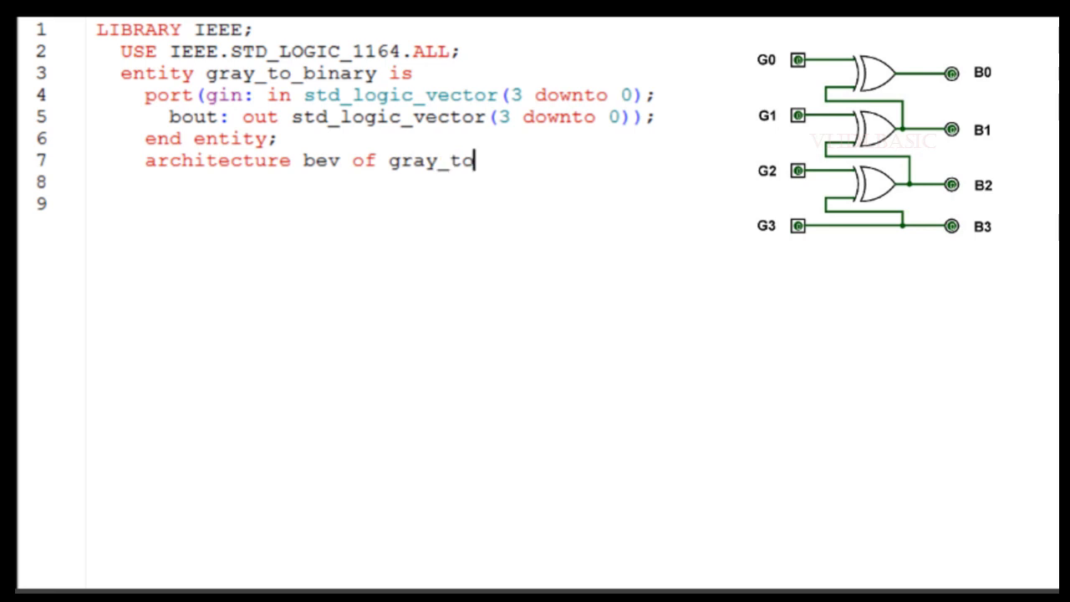
type("_bina")
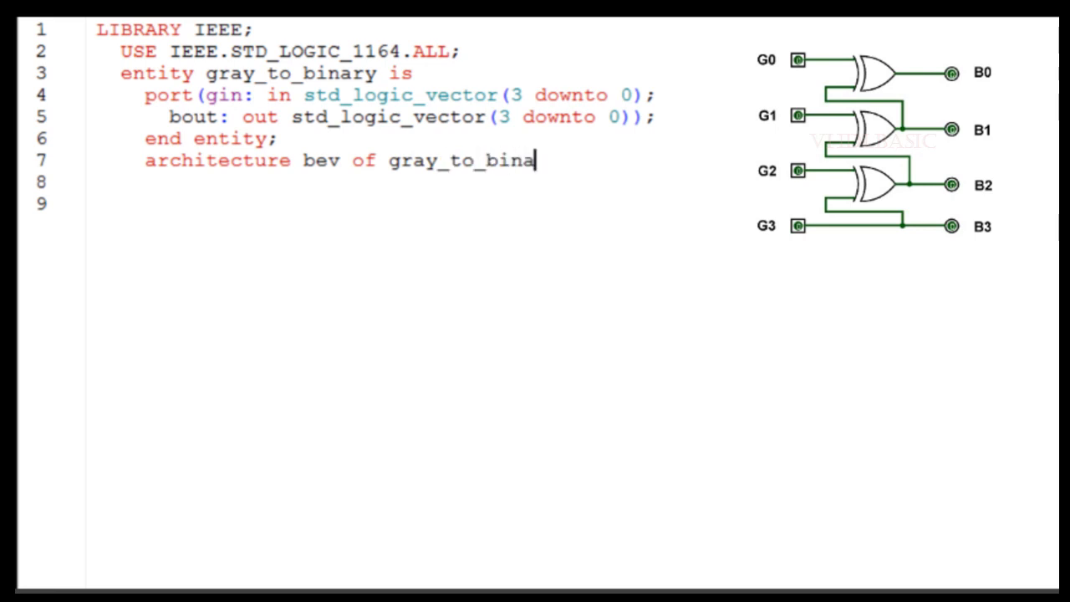
type("ry")
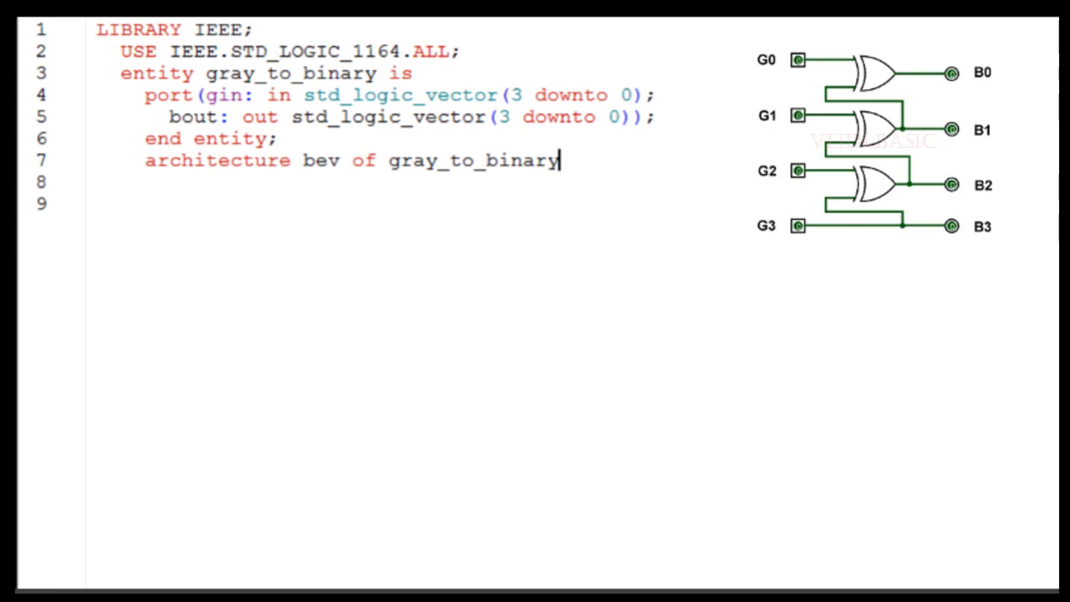
type("is")
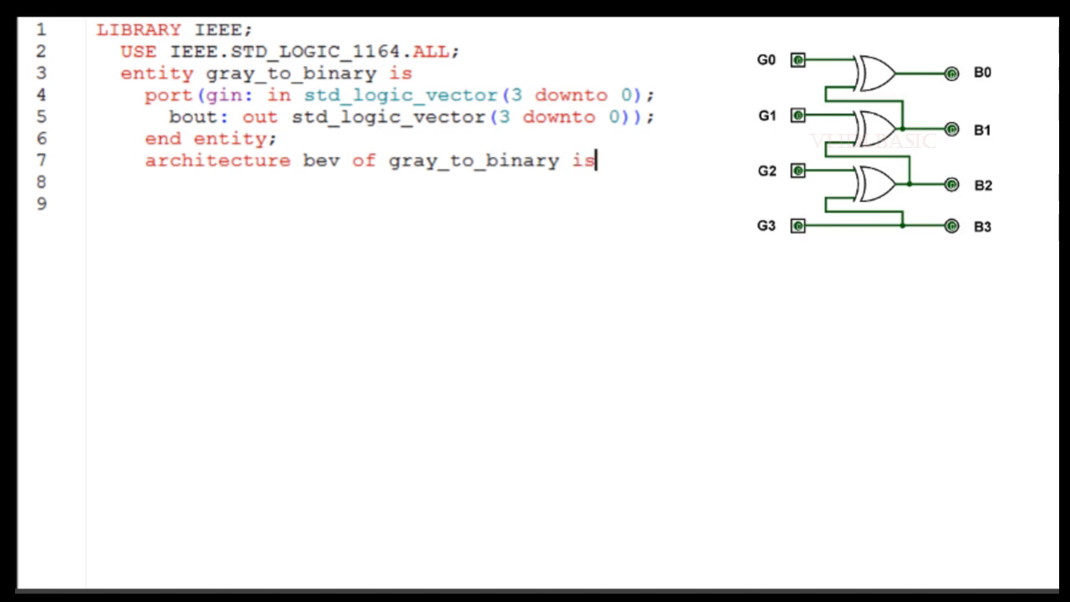
type("begin")
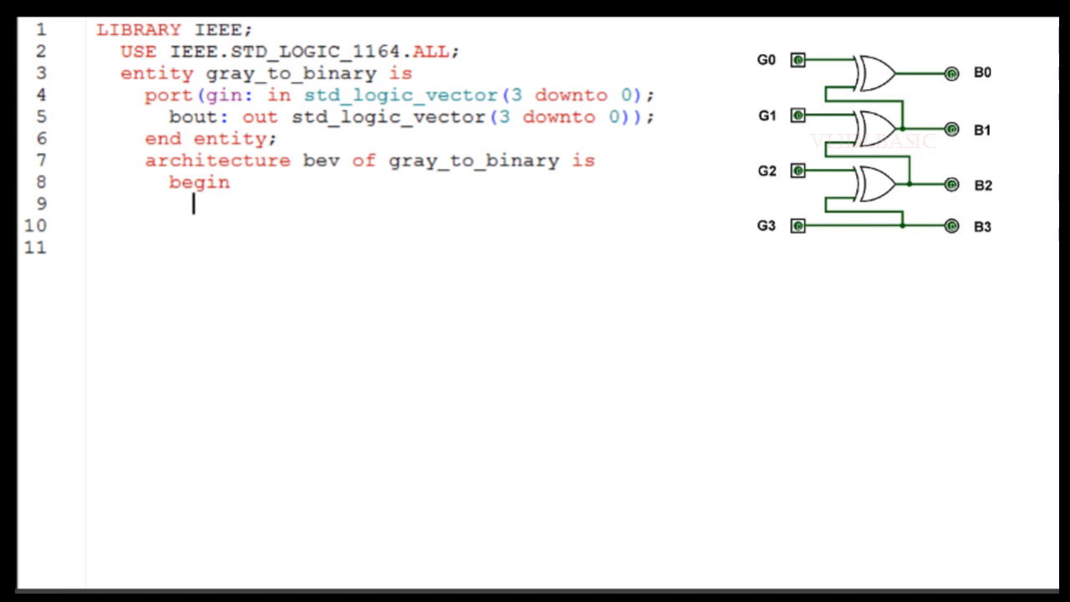
type("bou")
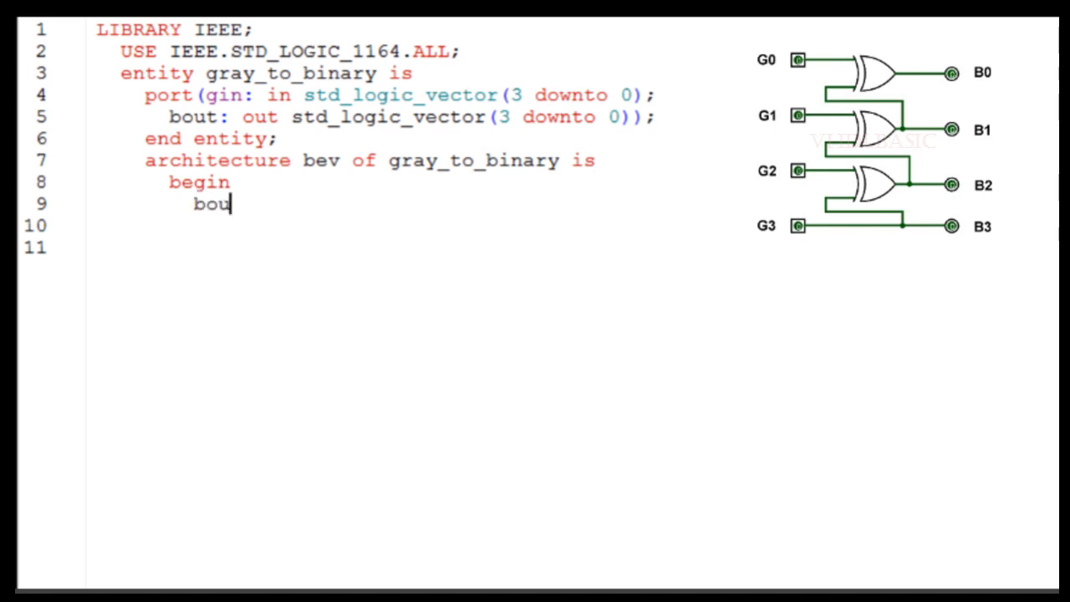
type("(3")
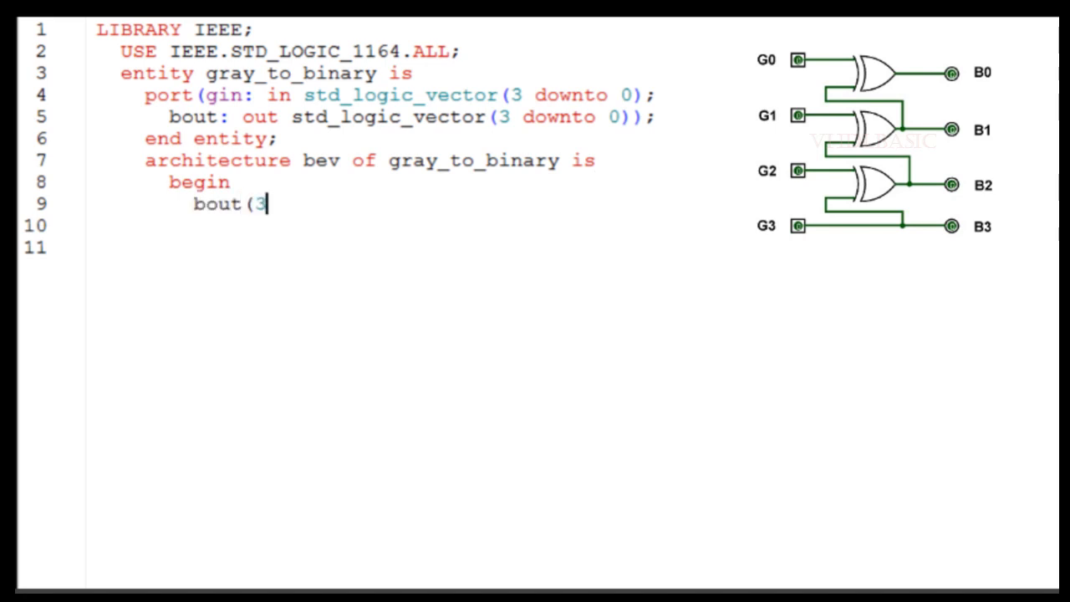
type(")<")
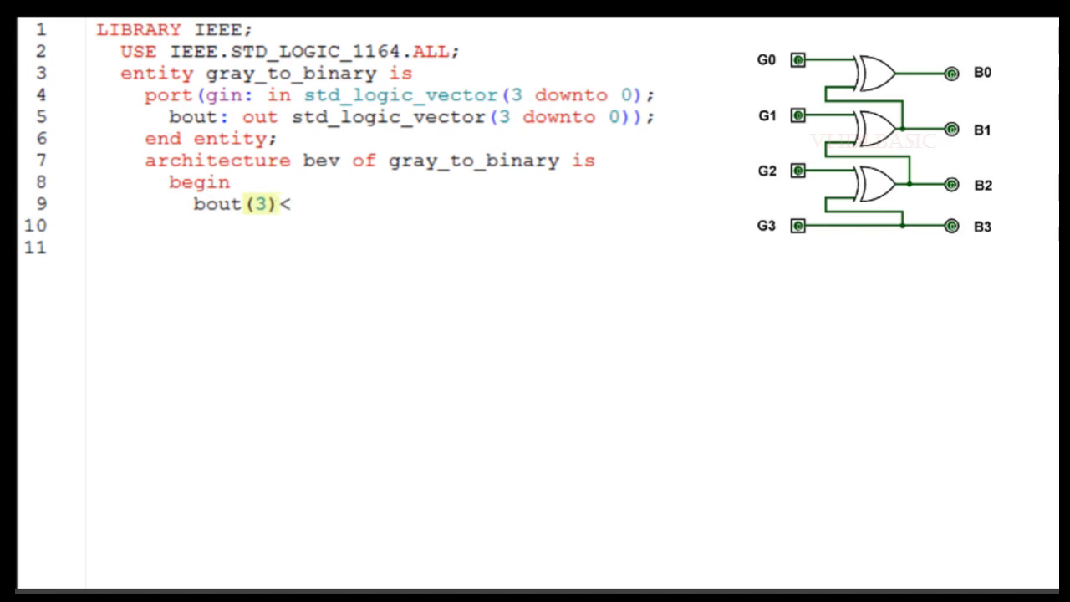
type("=")
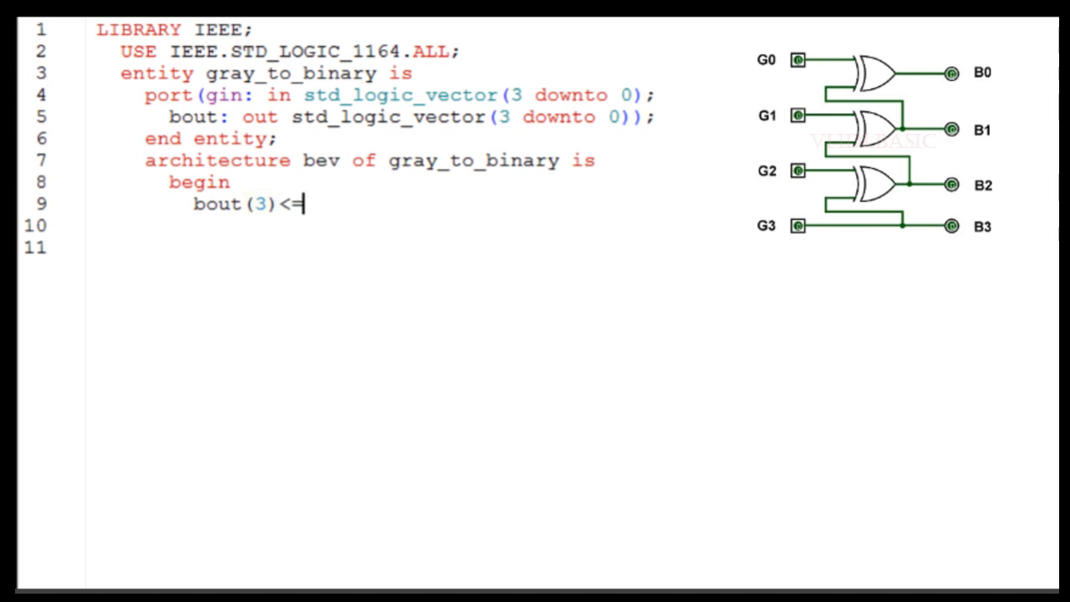
type("gin(")
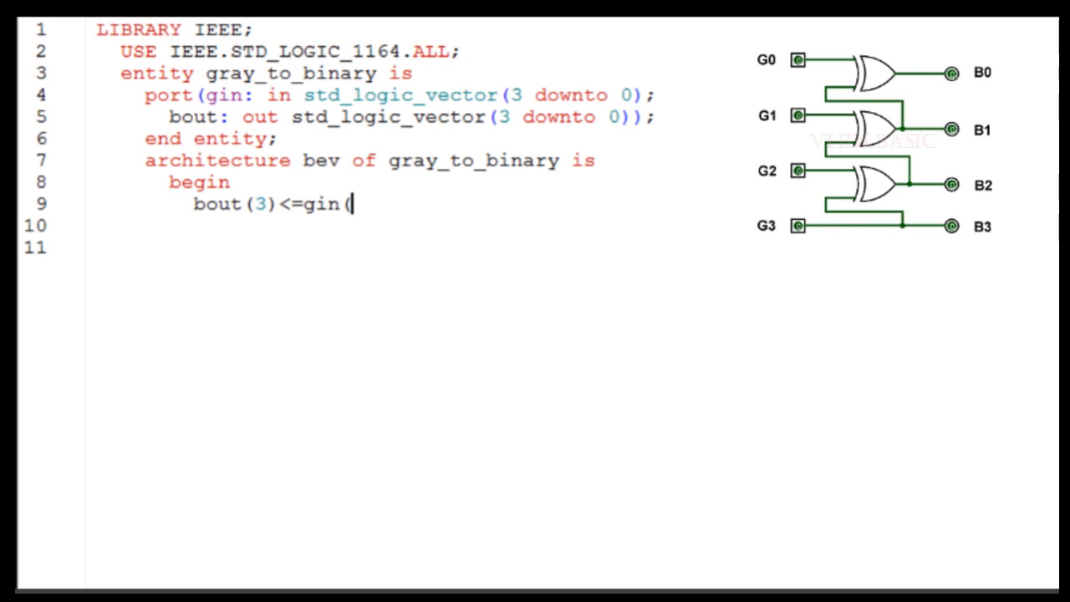
type("3);")
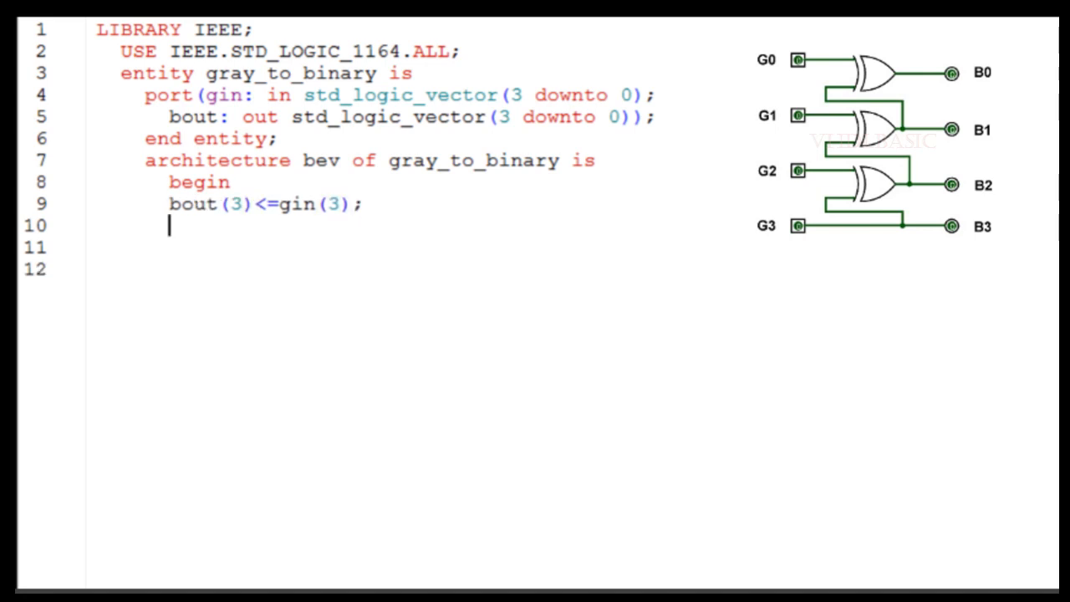
type("bout")
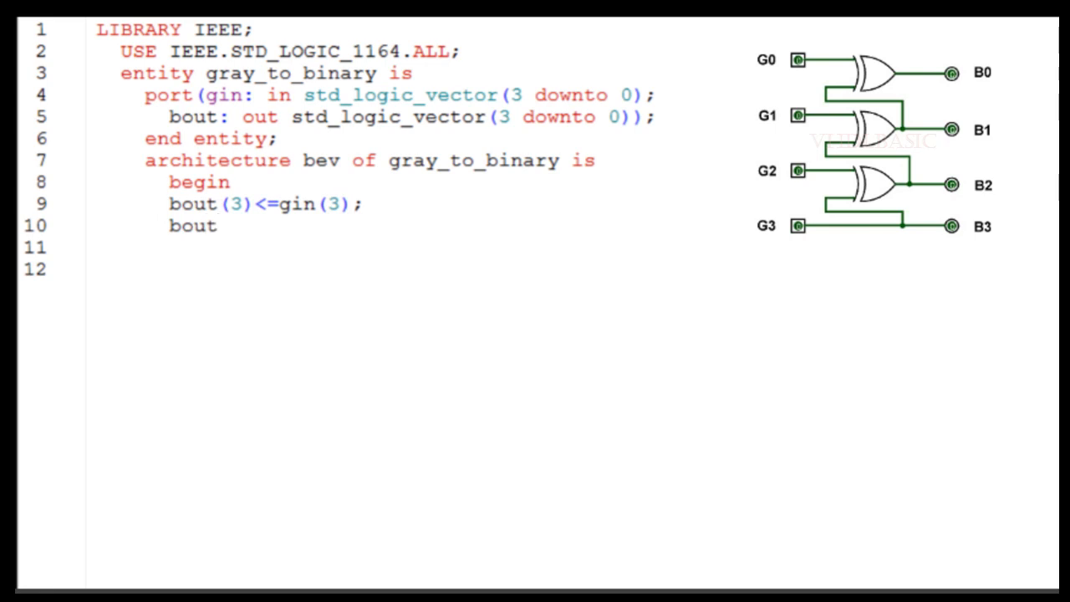
type("()")
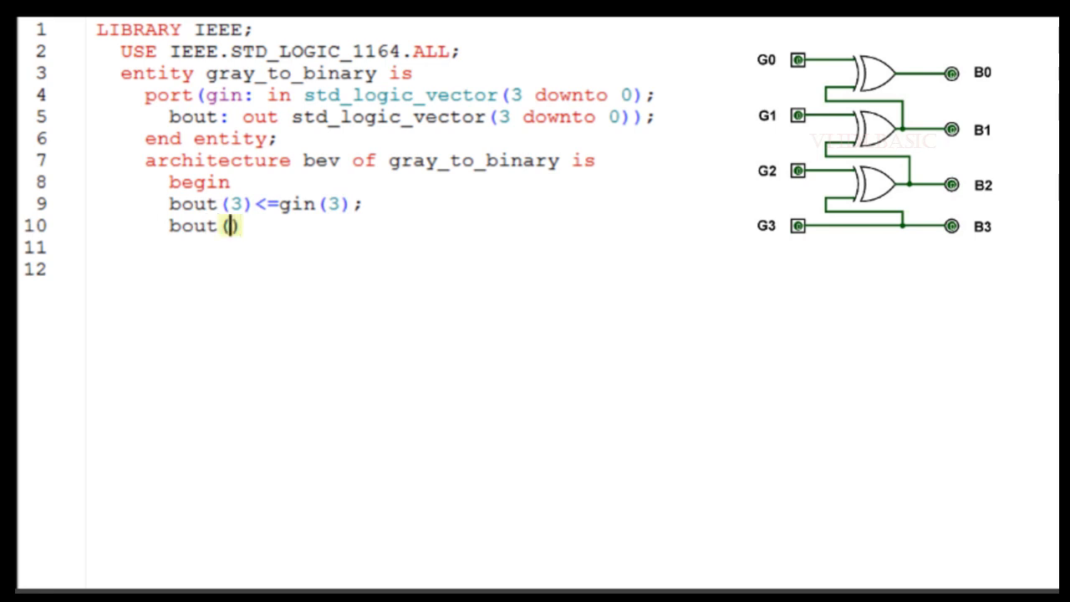
type("2")
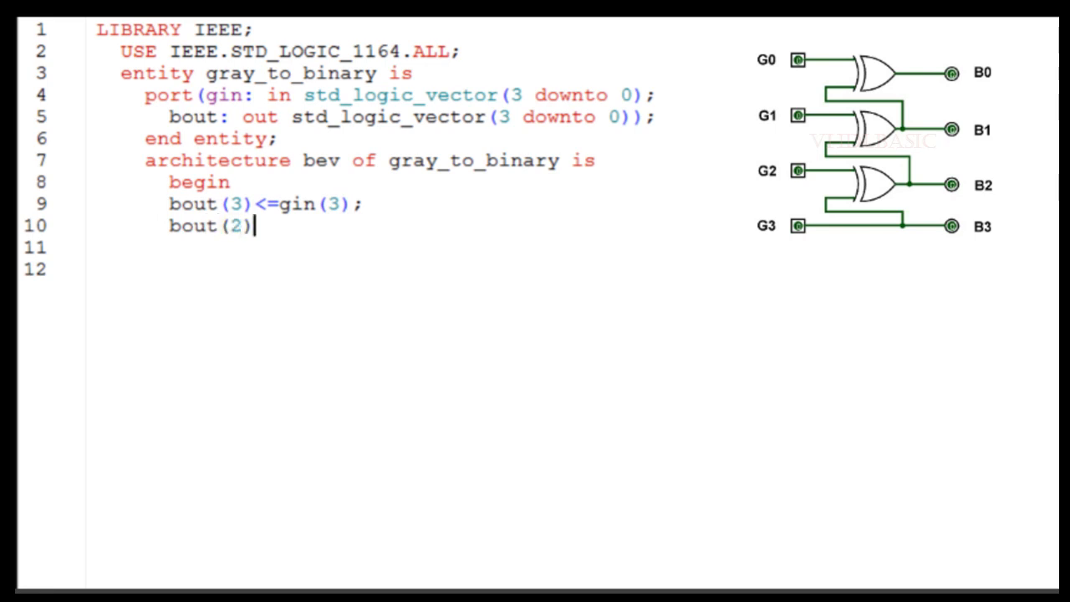
type("<=")
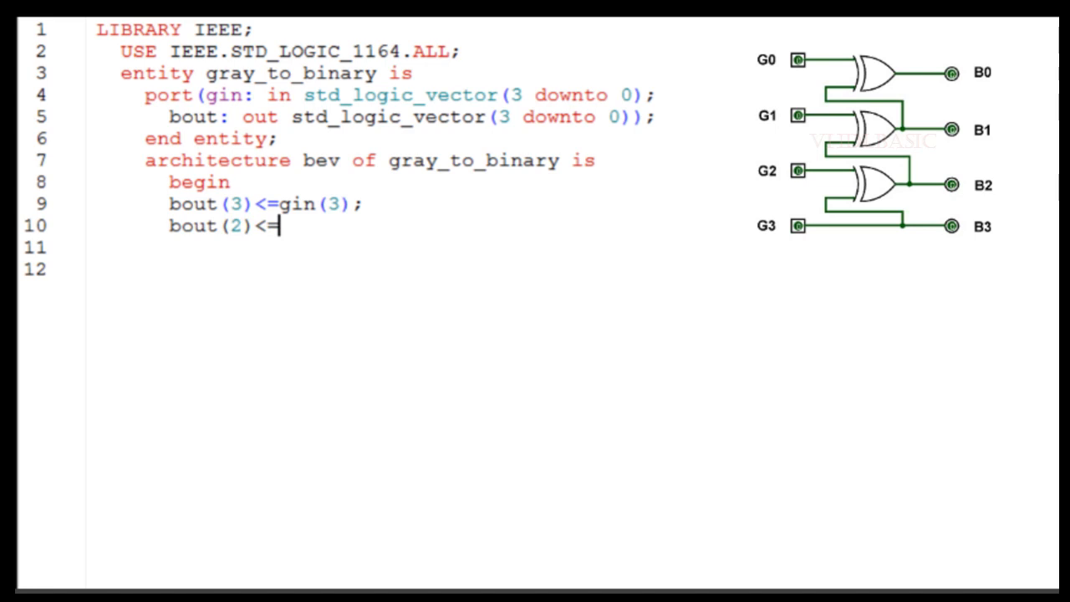
type("gin(")
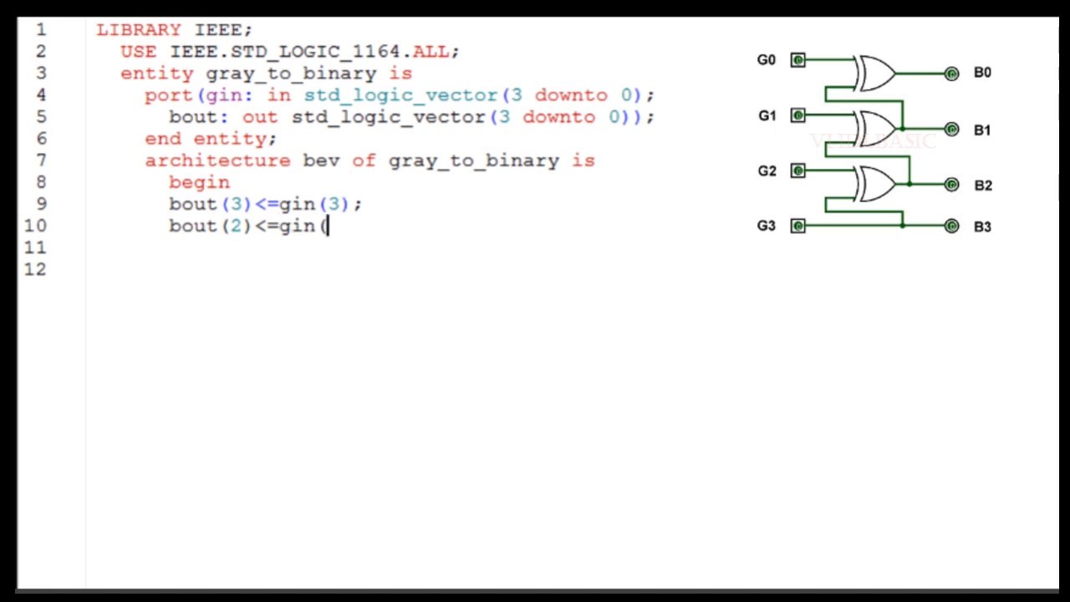
type("3)")
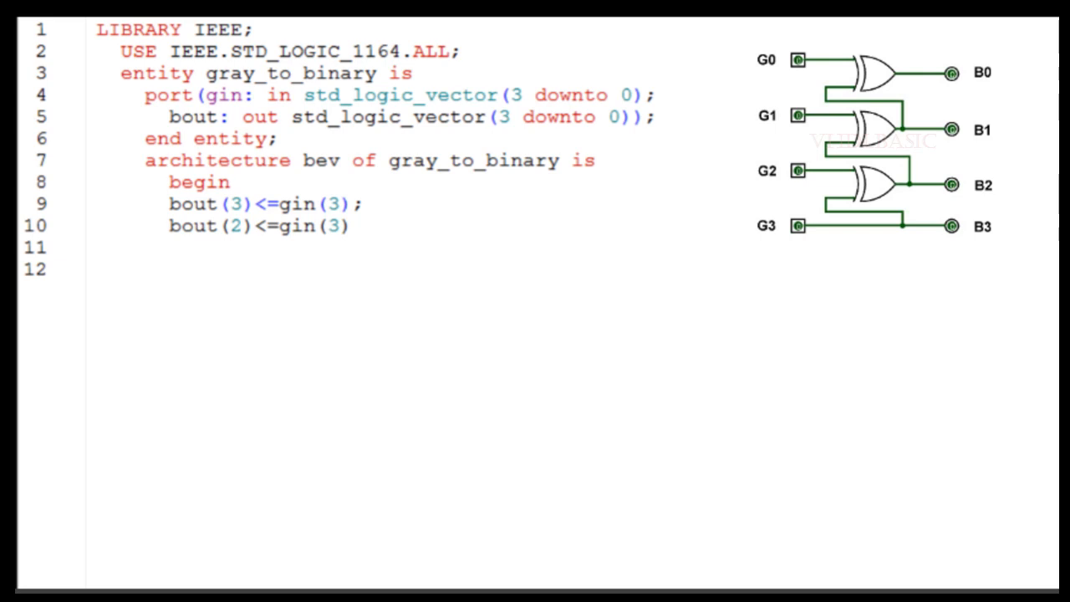
type("x")
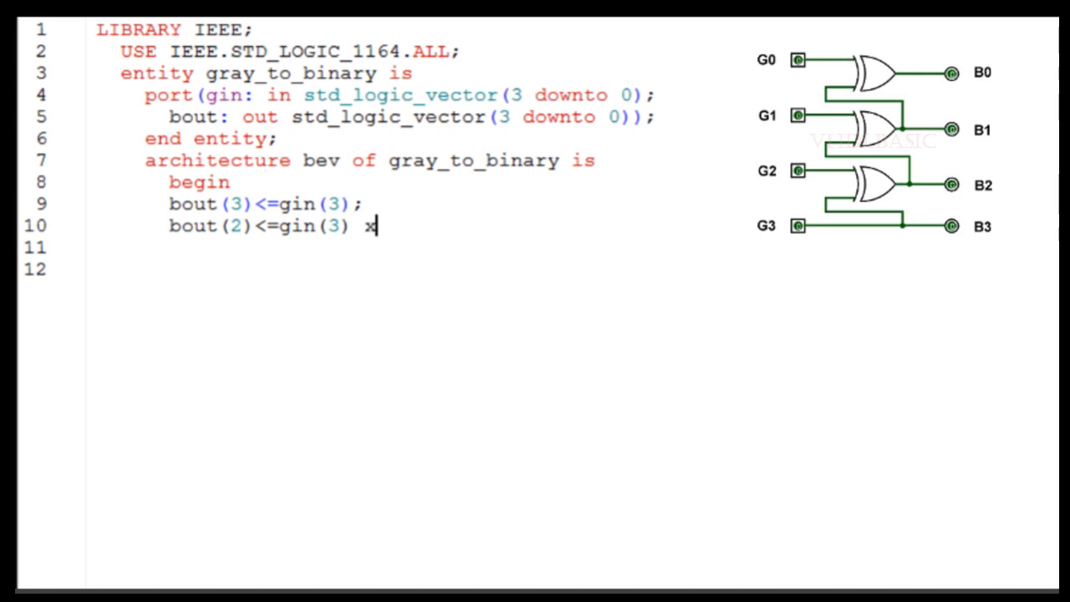
type("or g")
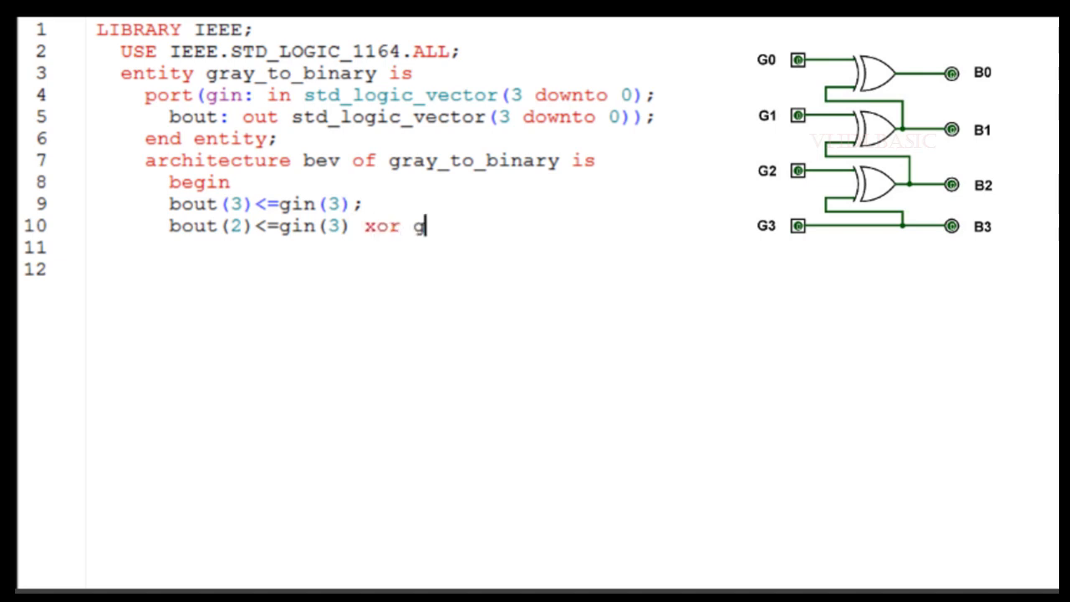
type("in()")
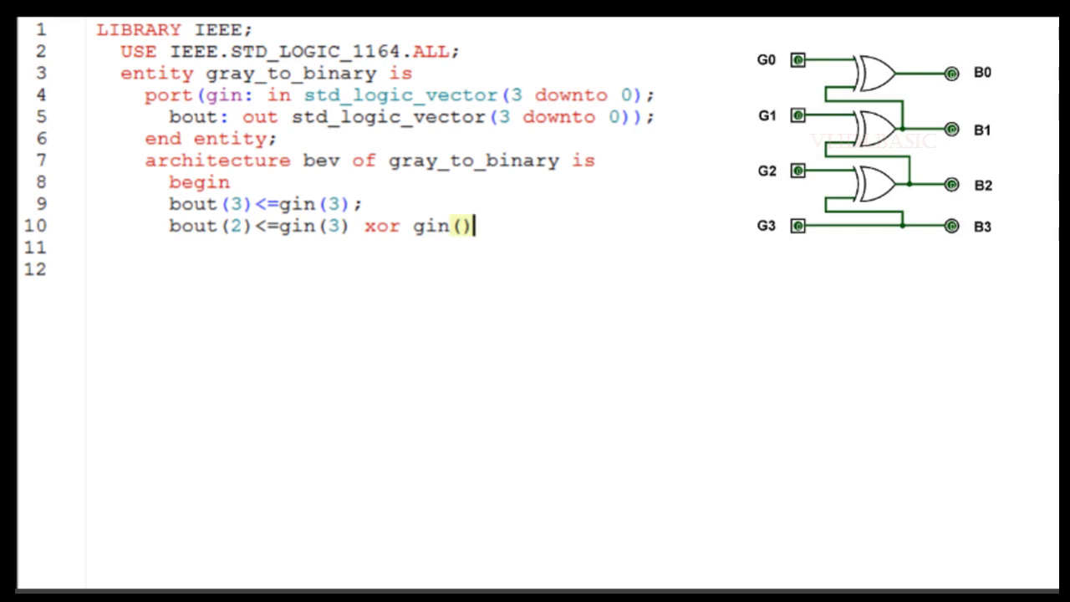
type("2")
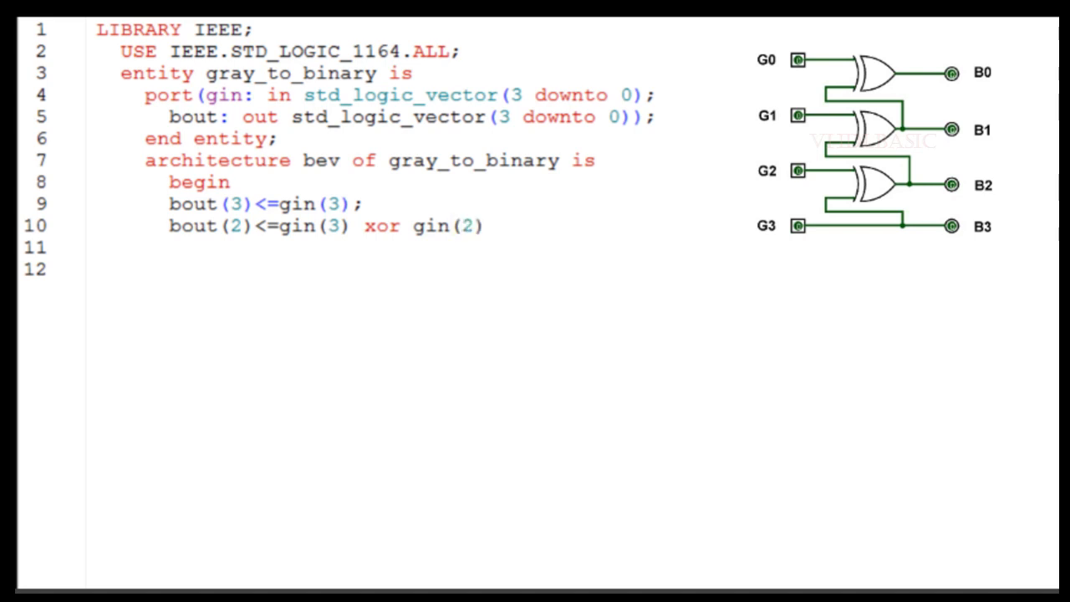
type(";")
type("bout(")
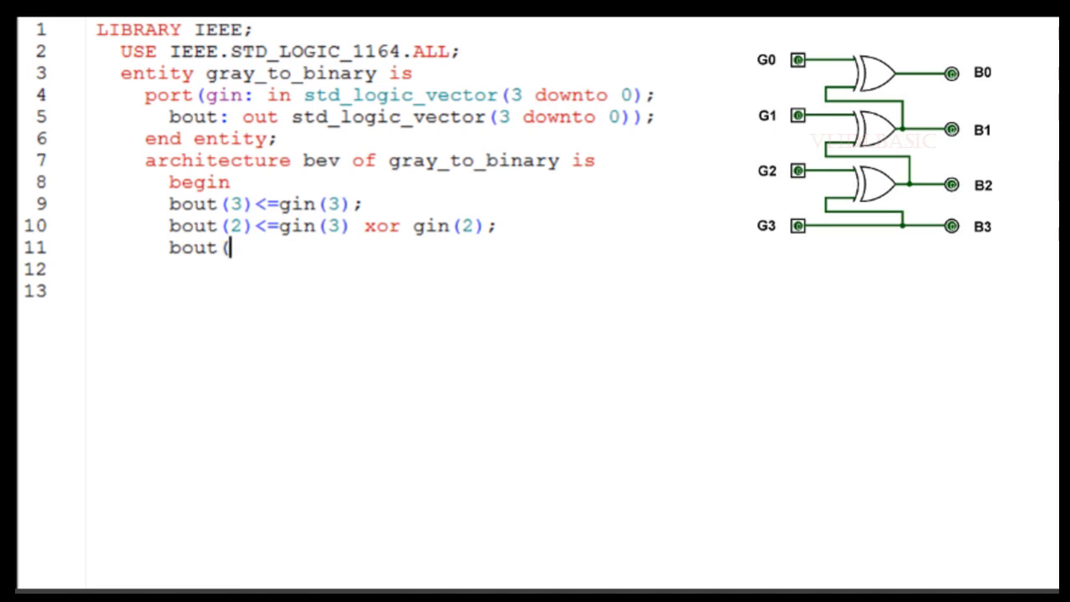
type("1)")
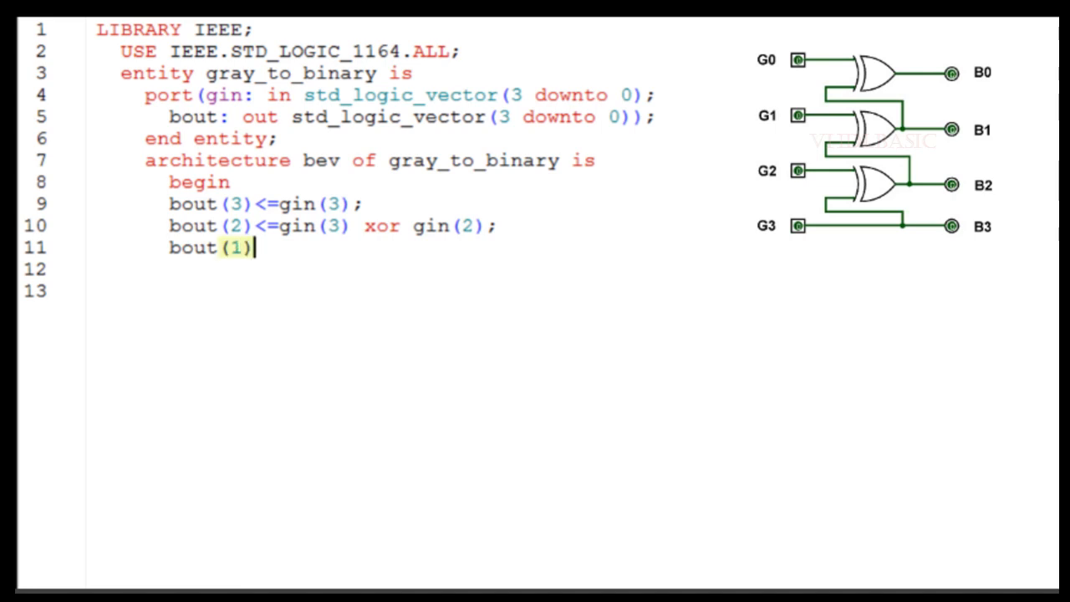
type("<=gin")
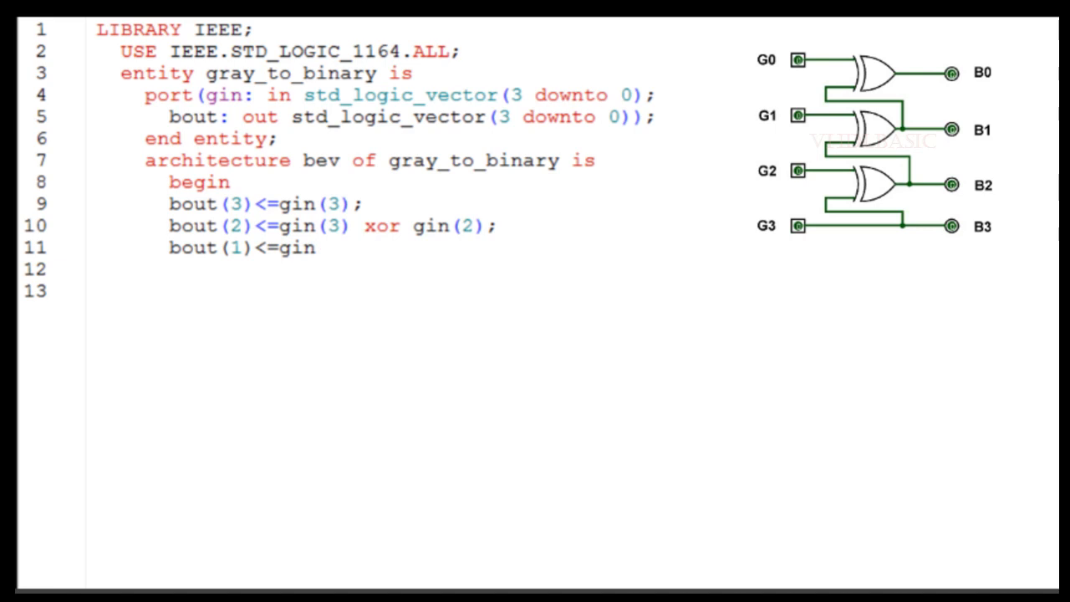
type("(3)")
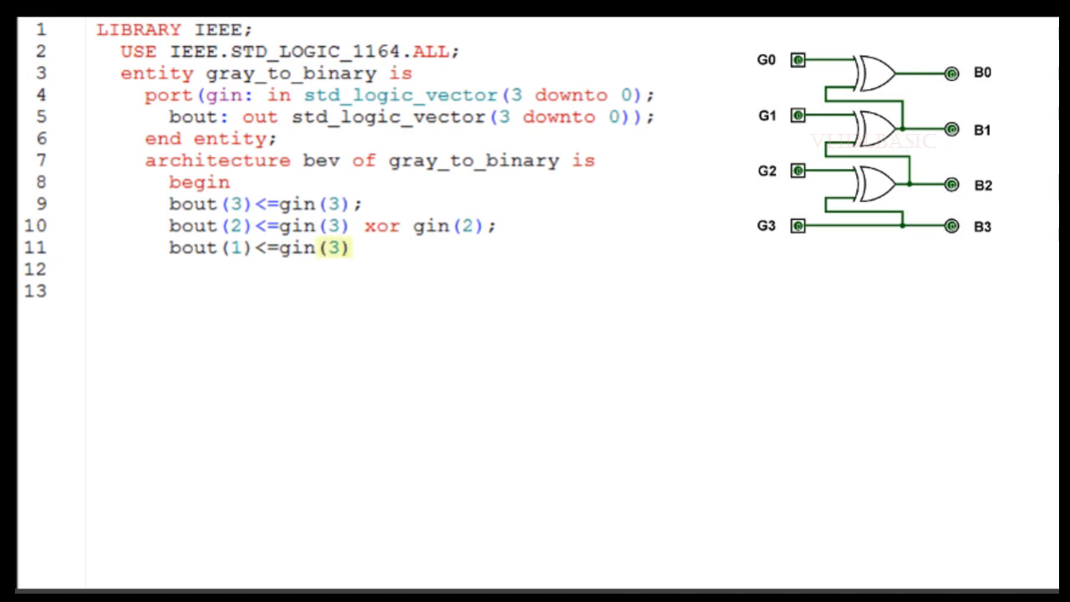
type("xor g")
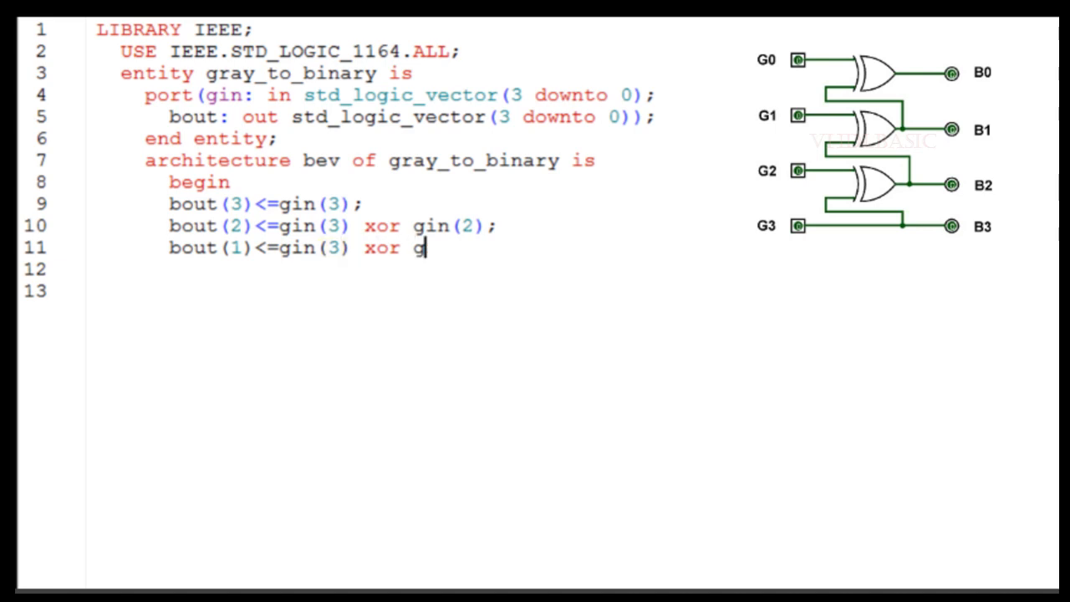
type("in(2")
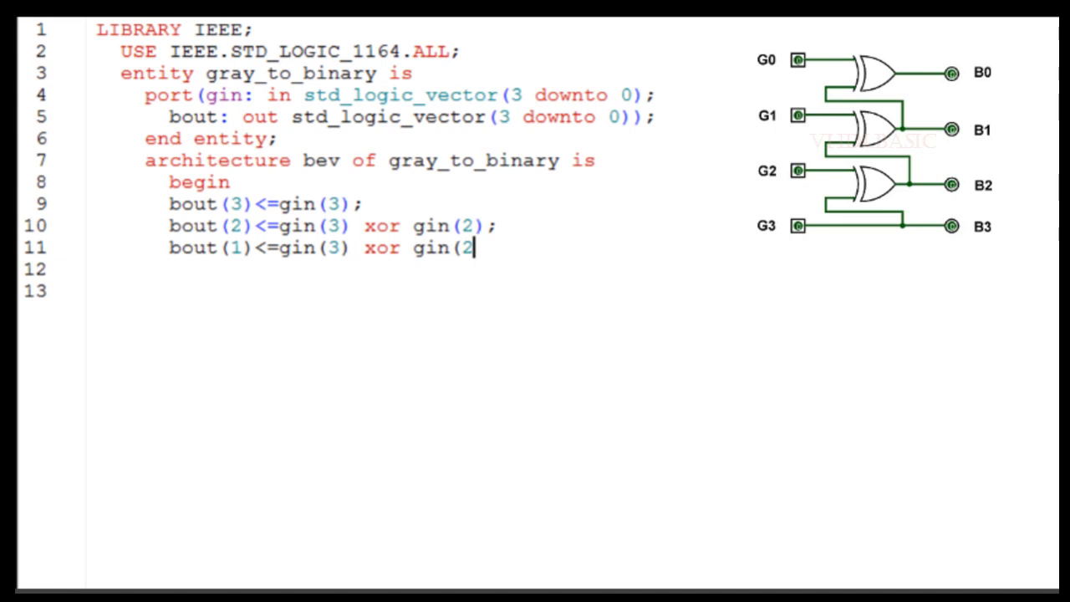
type(")")
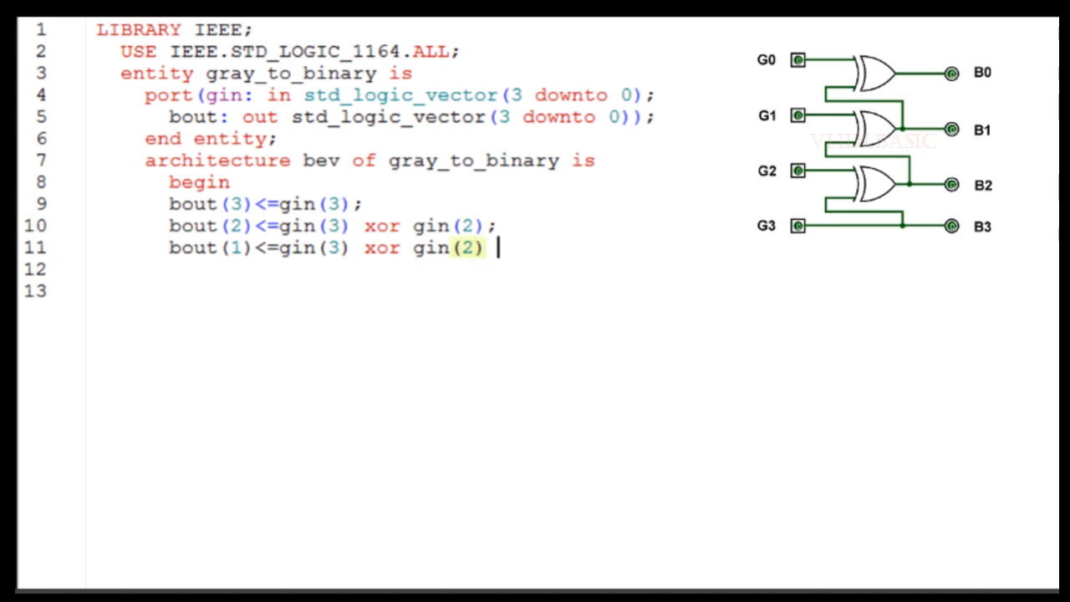
type("xor gin")
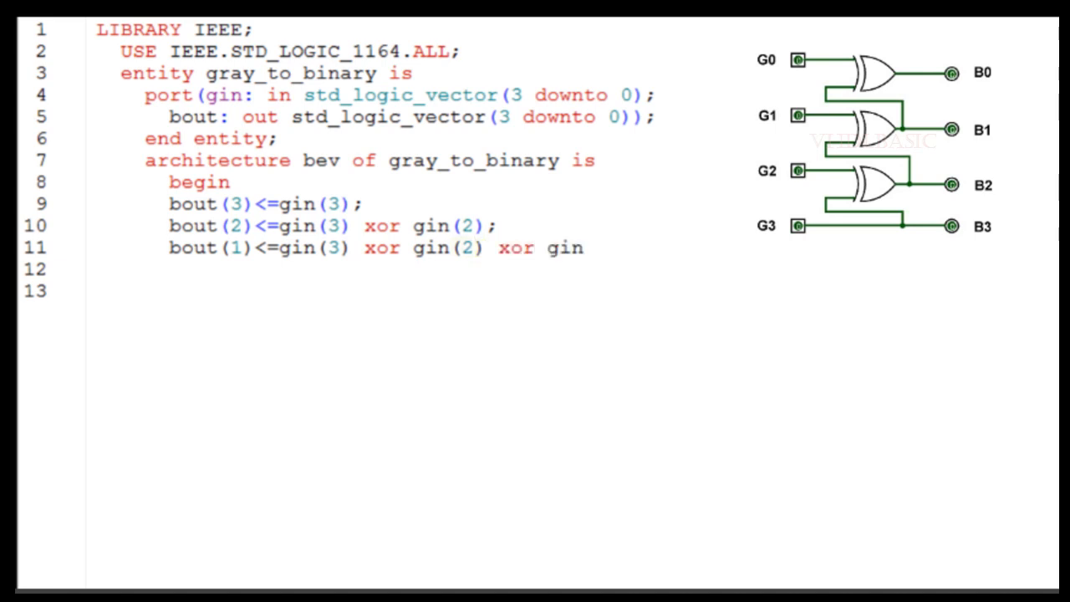
type("()")
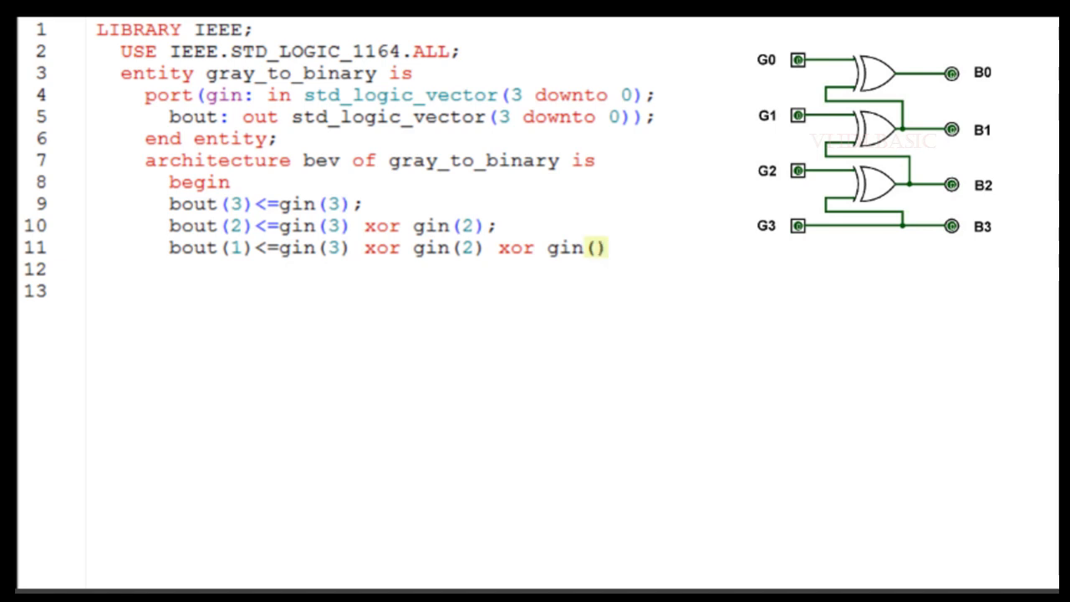
type("1")
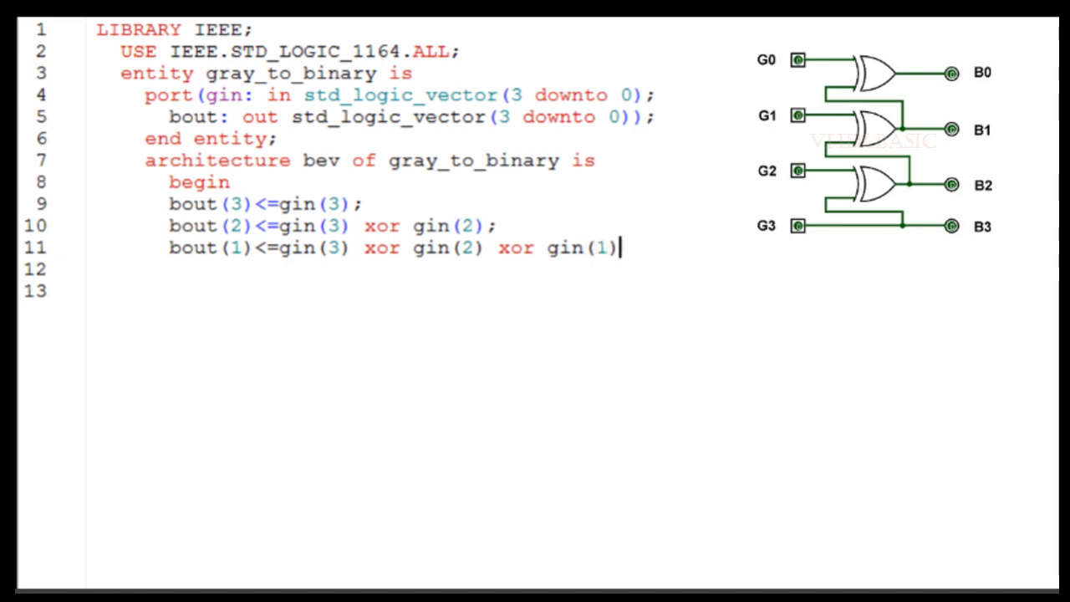
type(";")
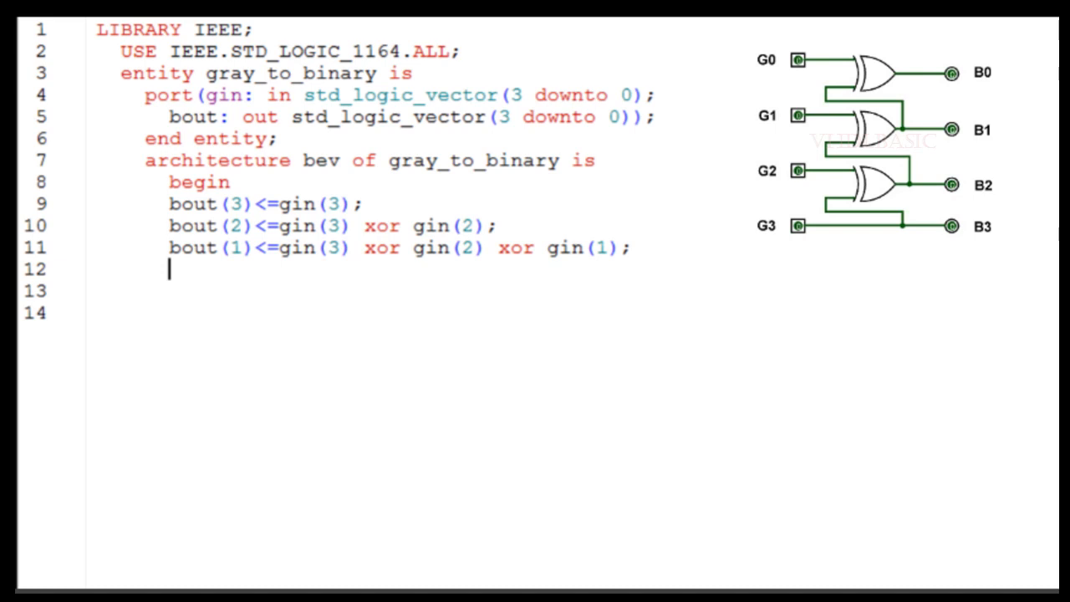
type("bout")
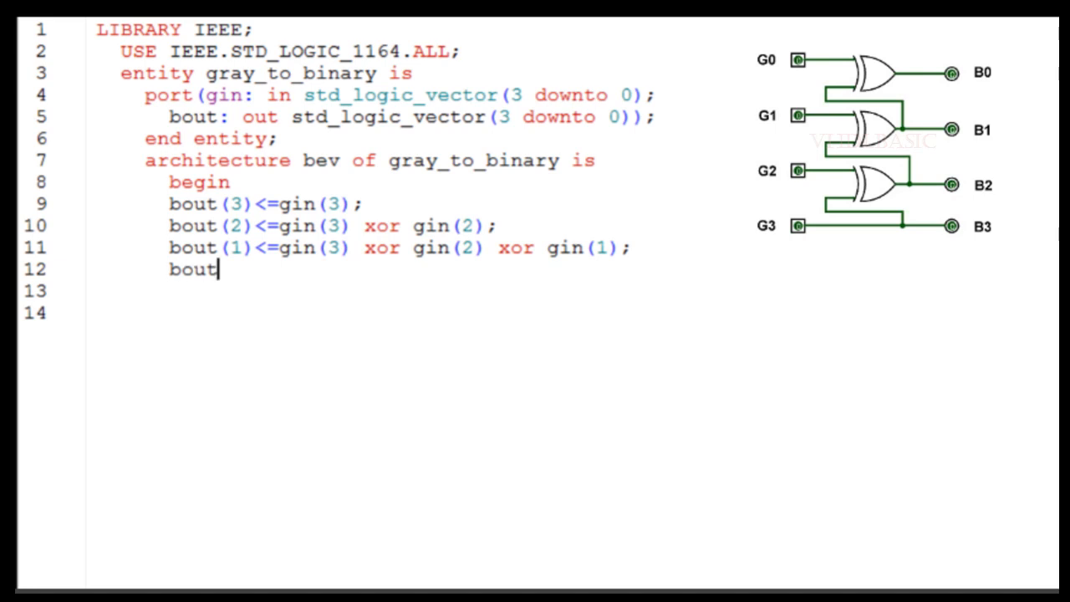
type("()")
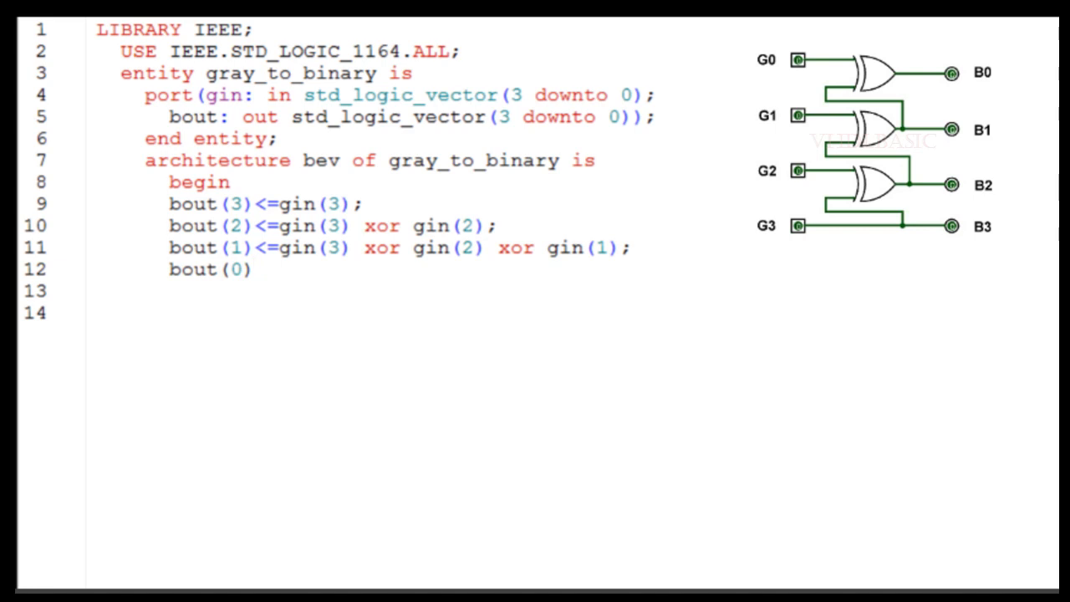
type("<")
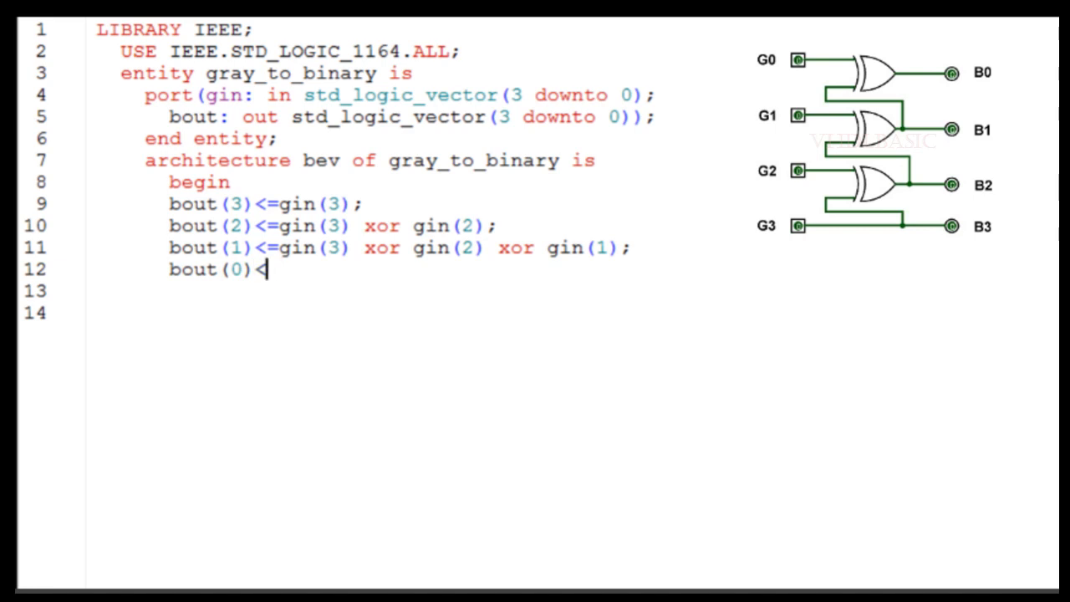
type("=gin")
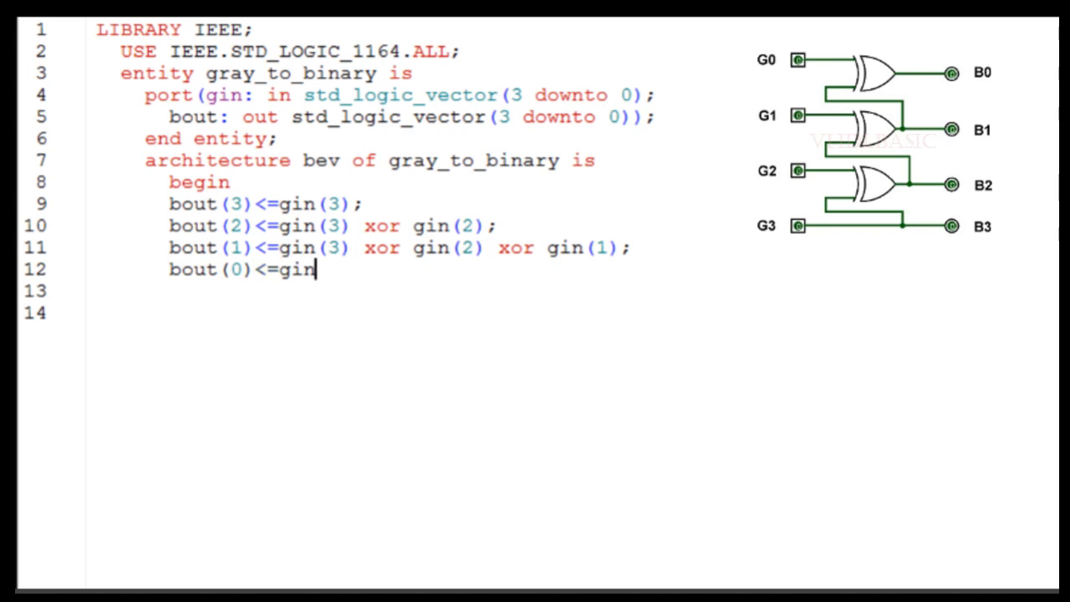
type("()")
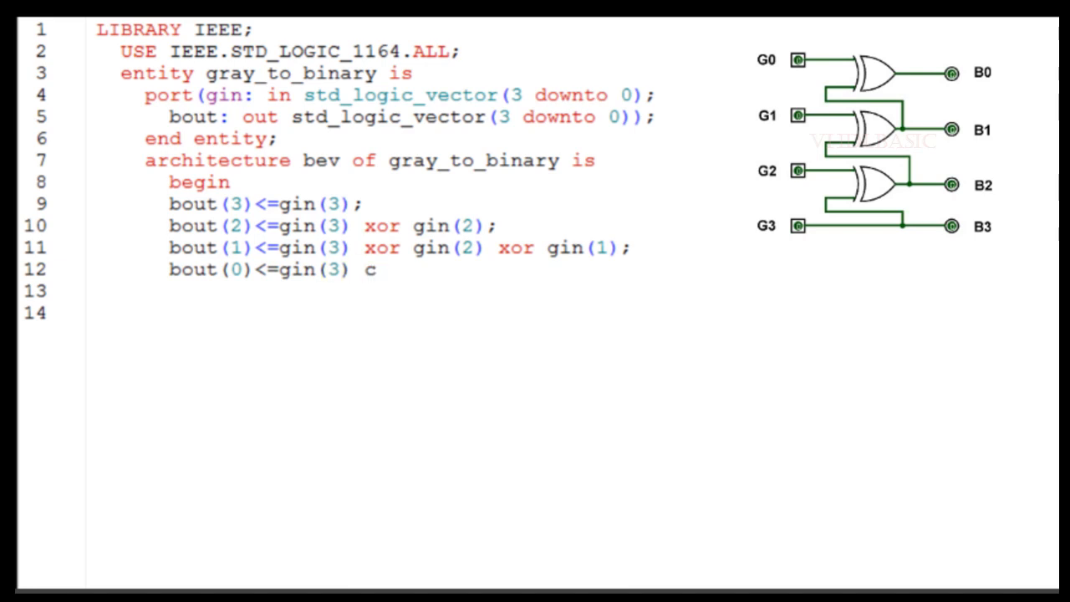
type("xor")
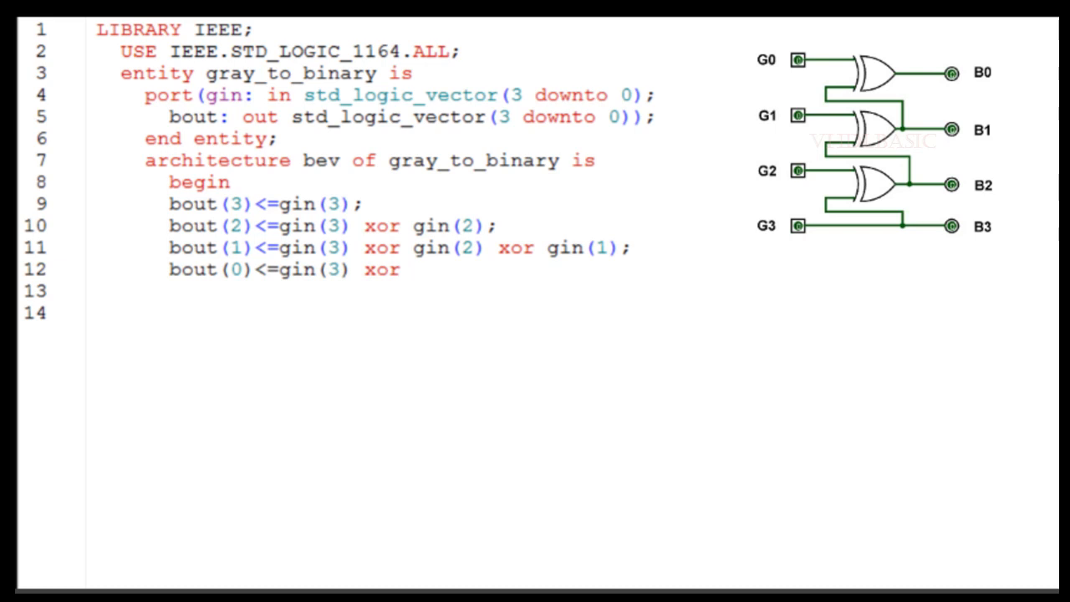
type("gin(")
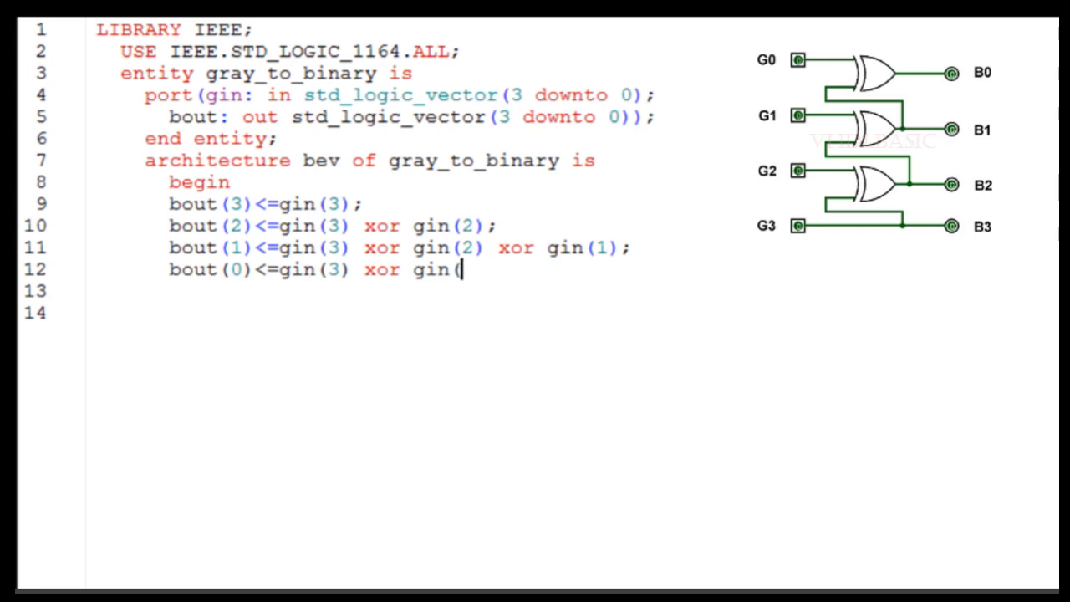
type("2)")
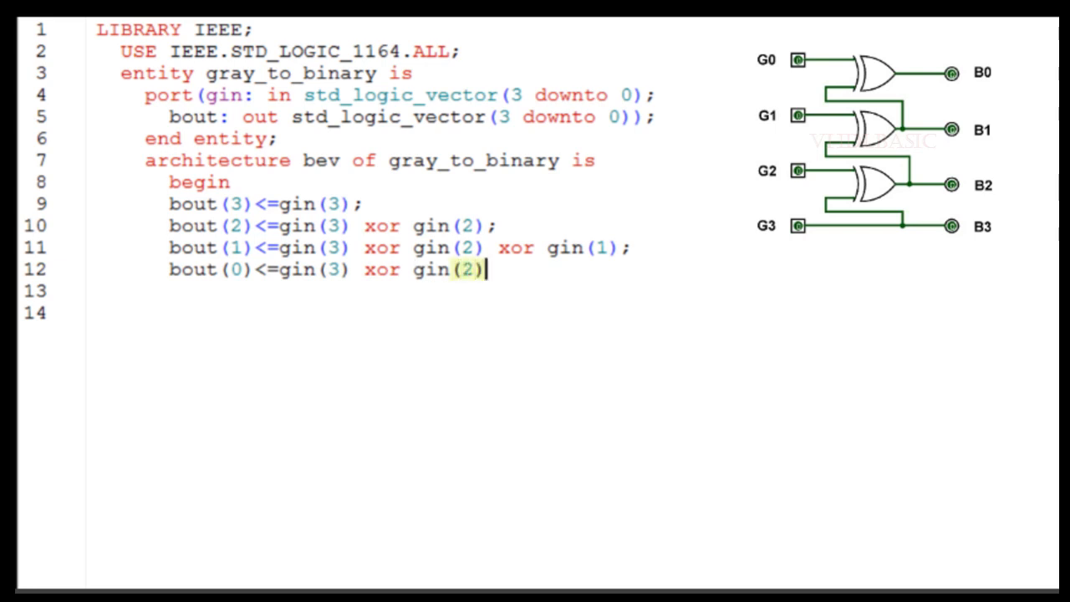
type("xor")
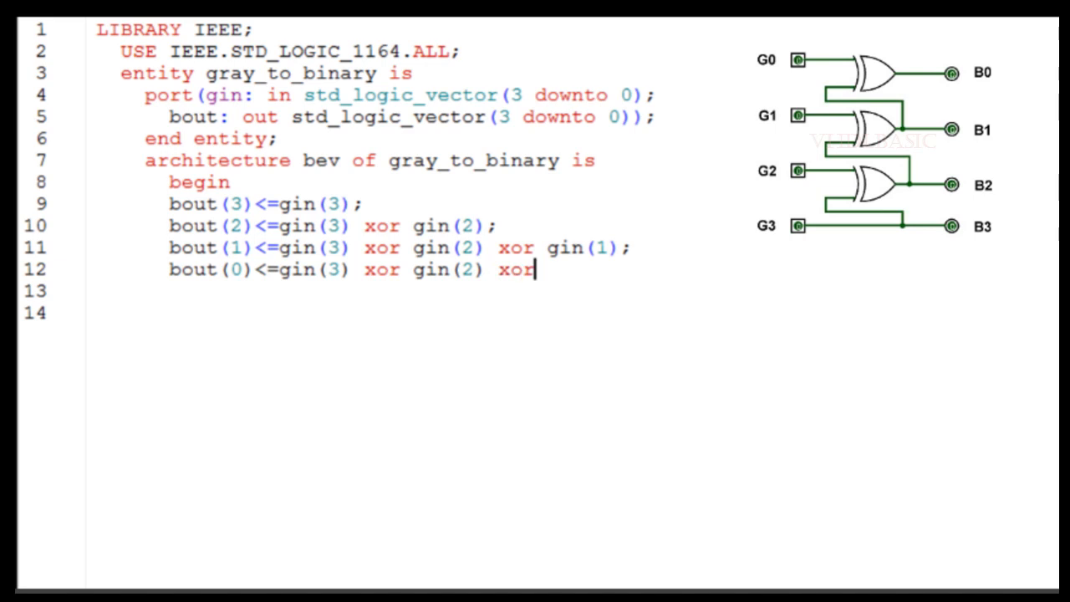
type("gin(")
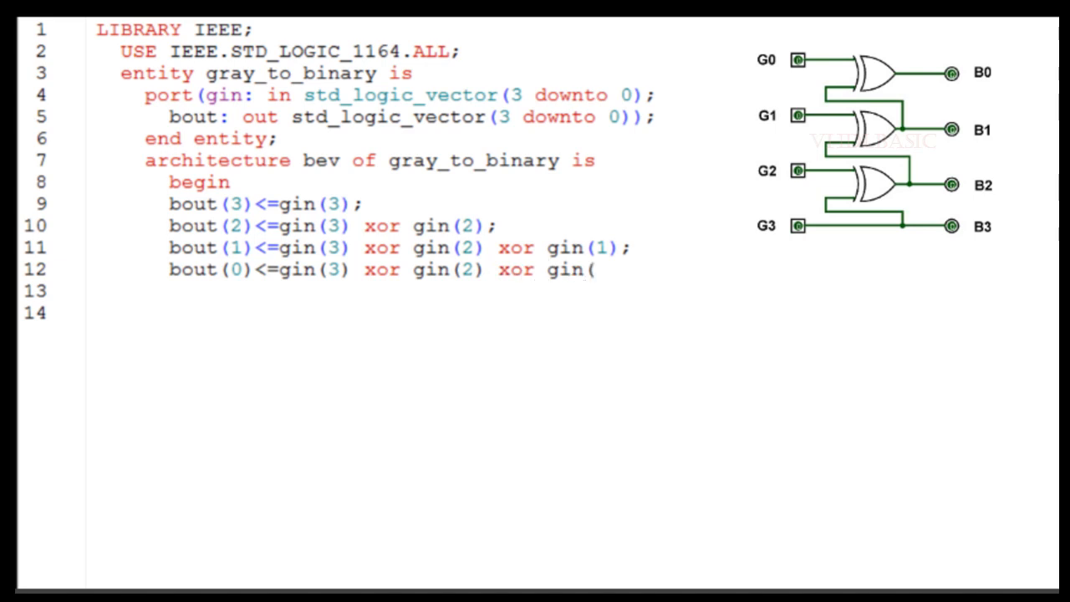
type("1)")
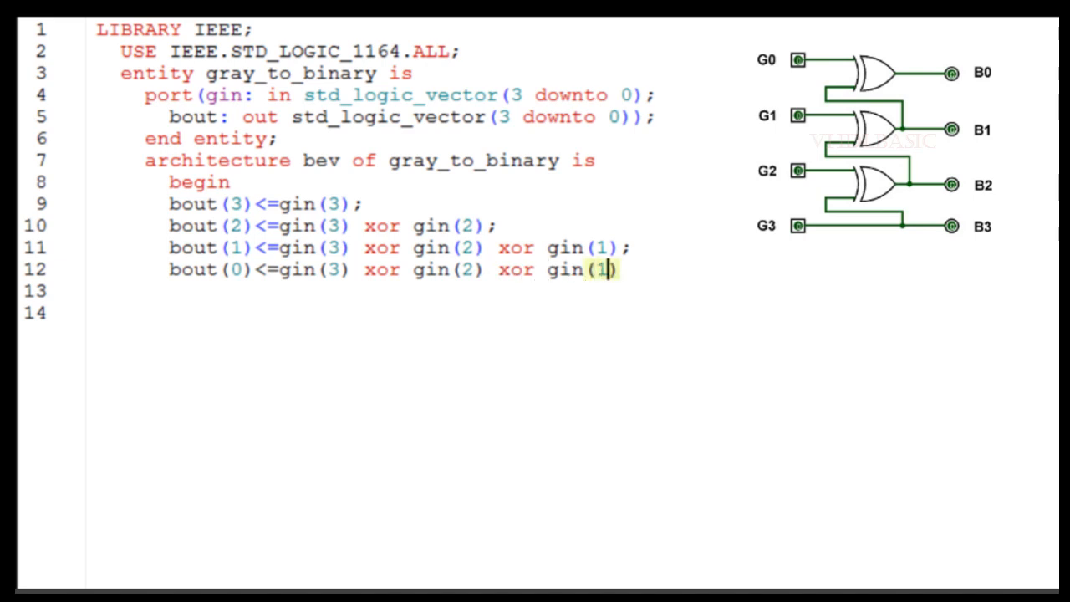
type("xo")
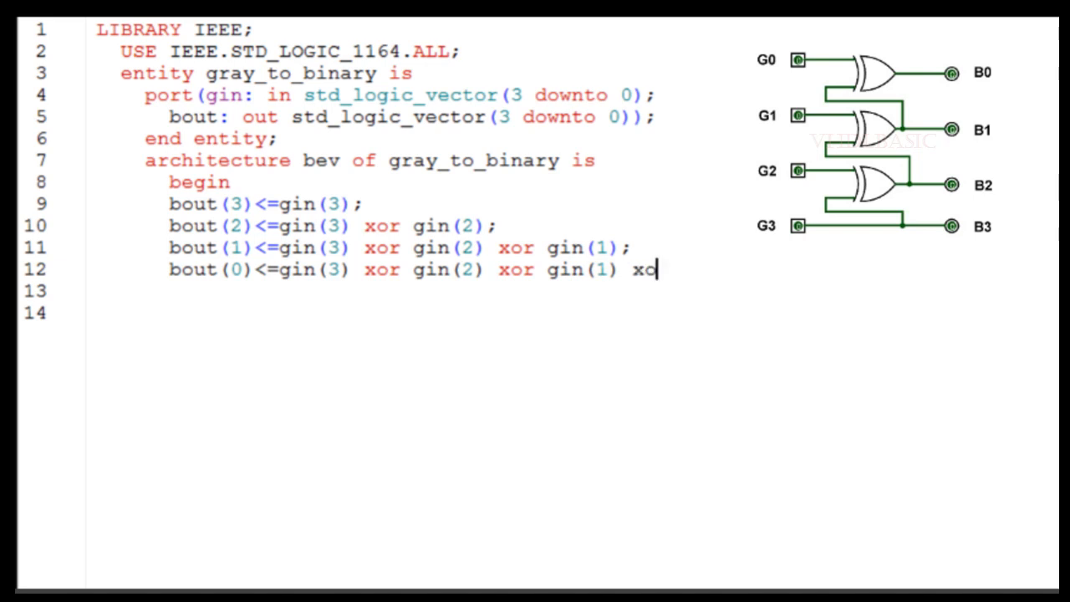
type("r gin")
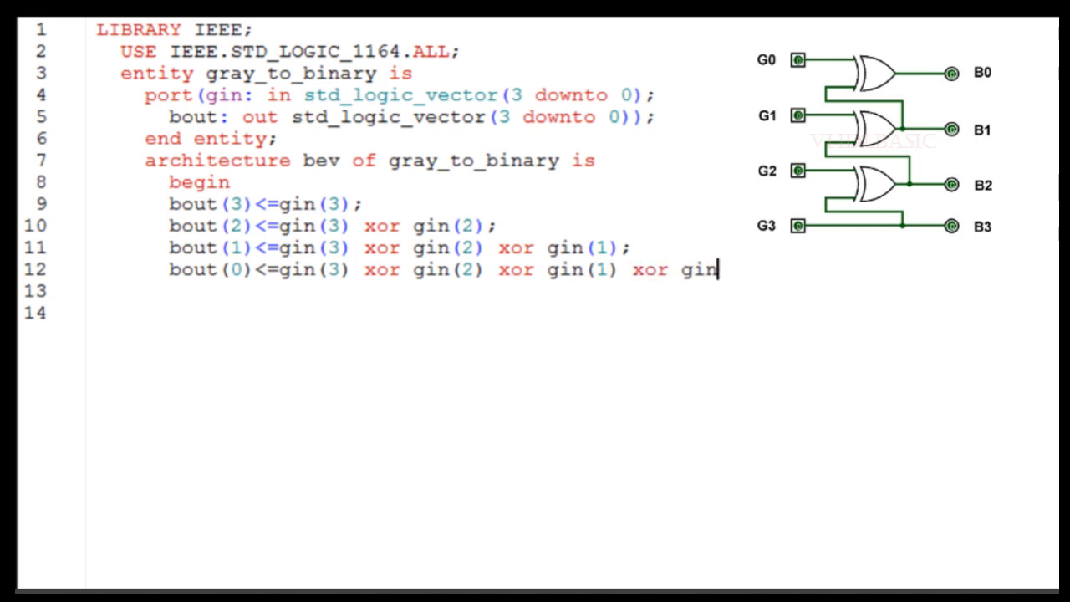
type("()")
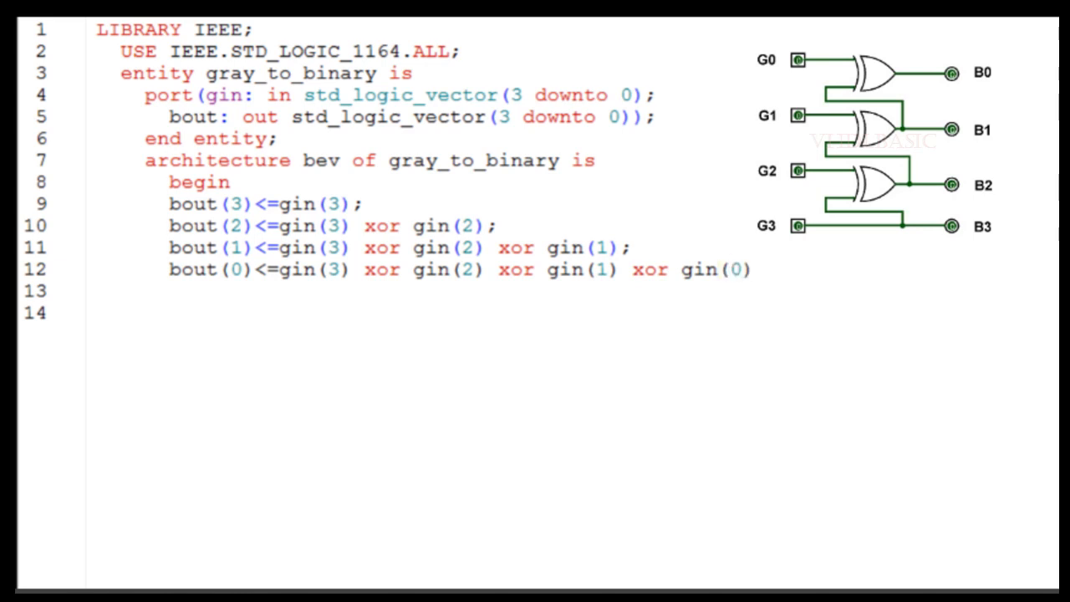
type(";")
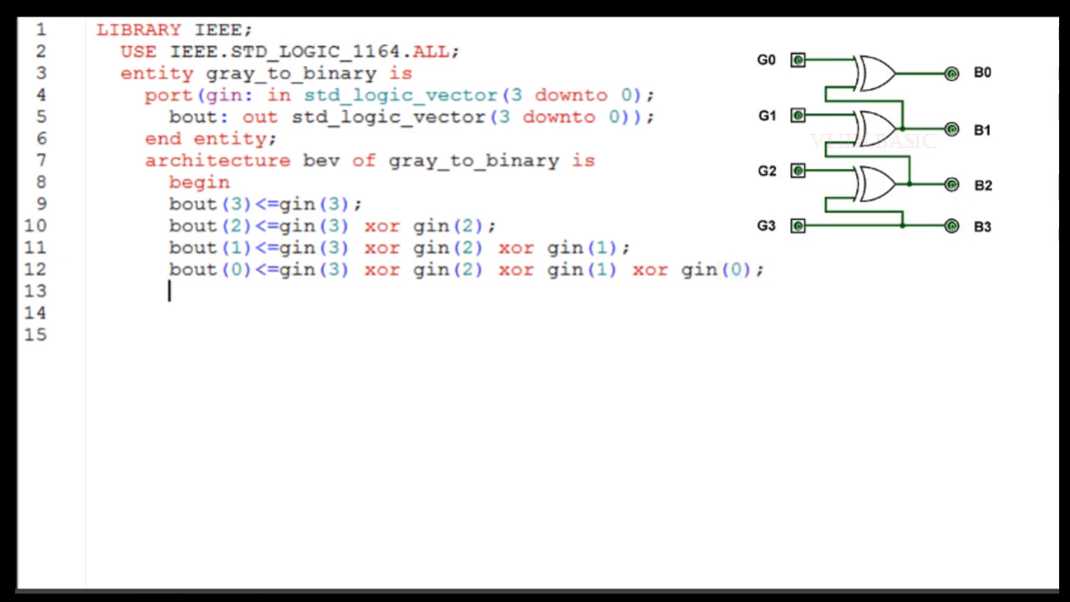
type("end")
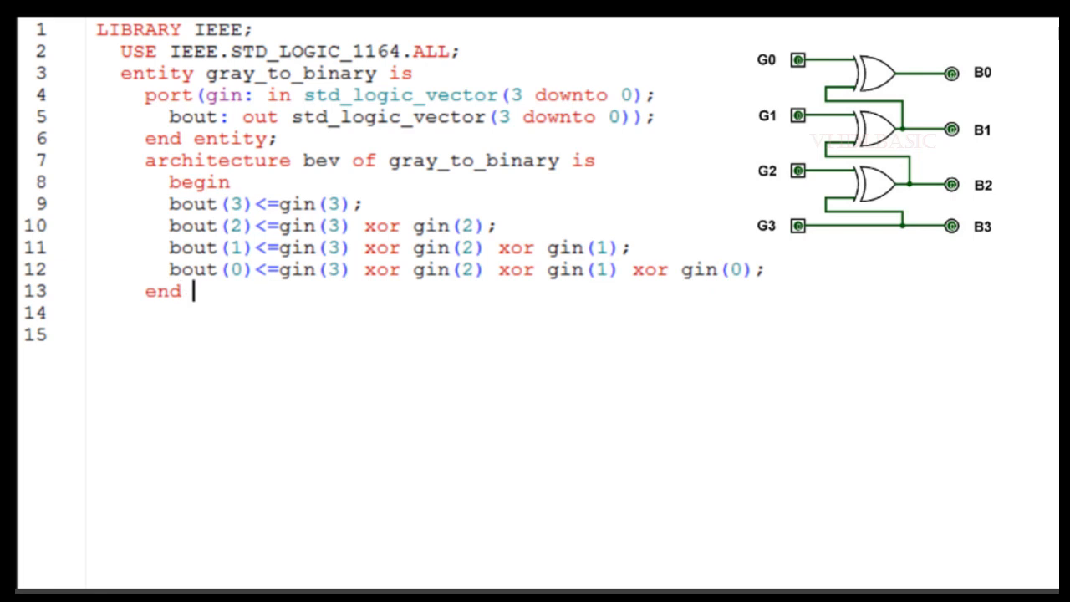
type("bev;")
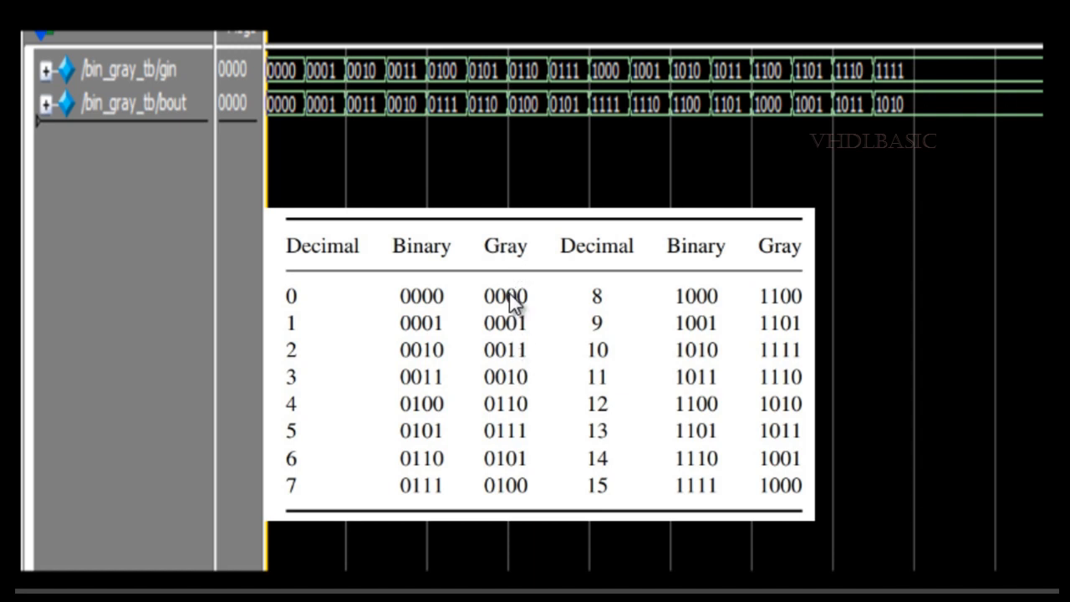
mouse_move(543, 325)
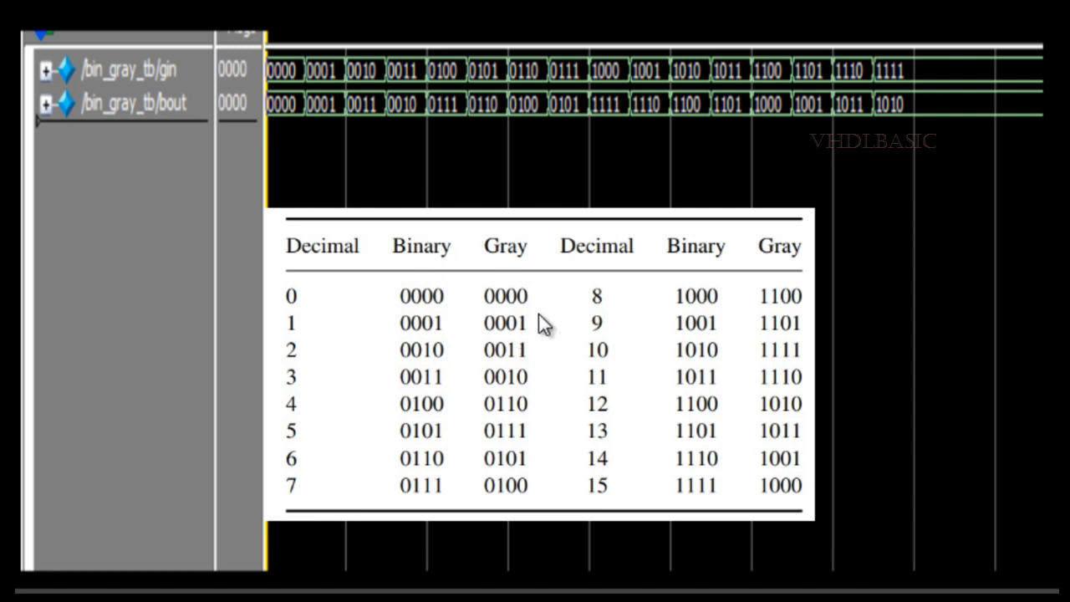
mouse_move(284, 80)
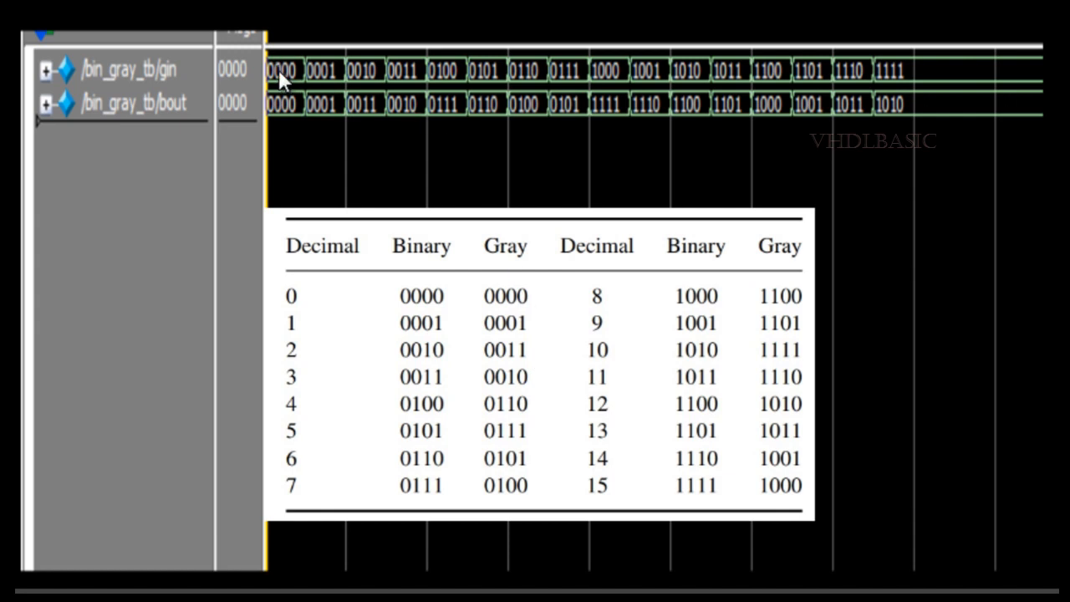
mouse_move(414, 313)
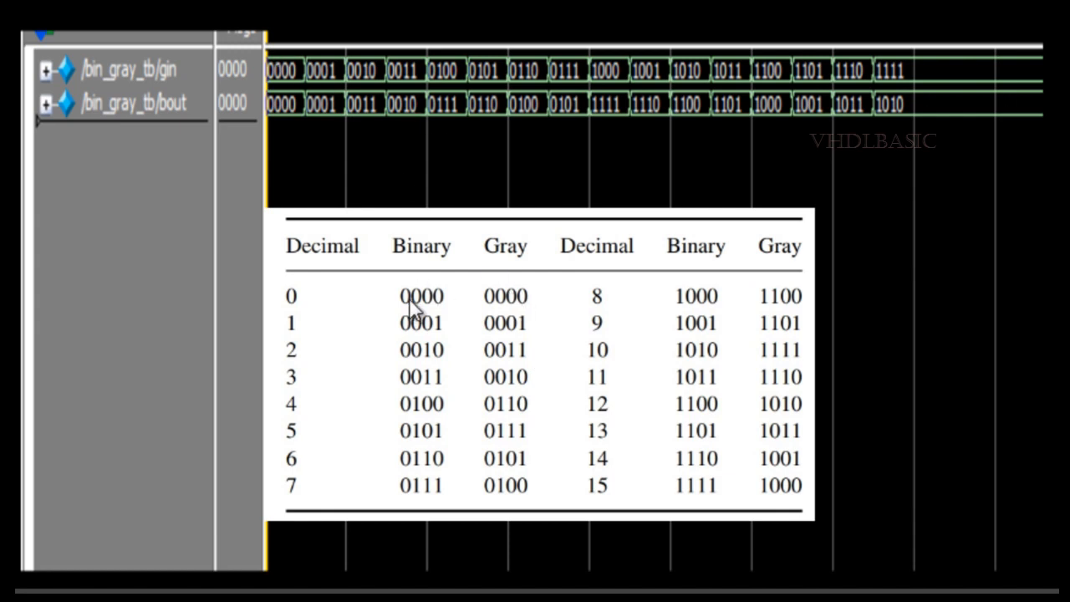
mouse_move(444, 305)
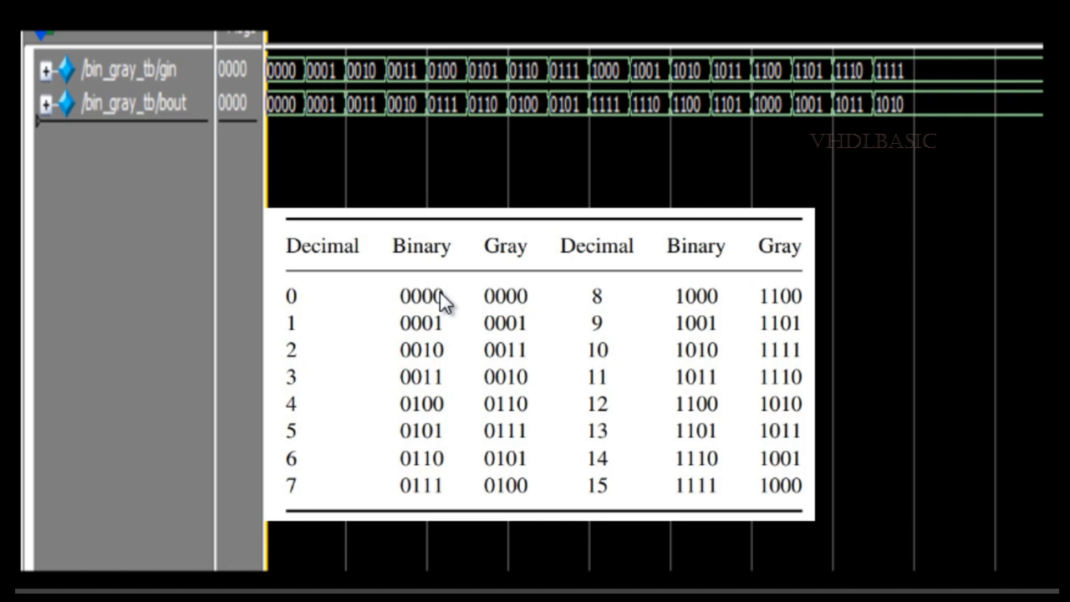
mouse_move(436, 304)
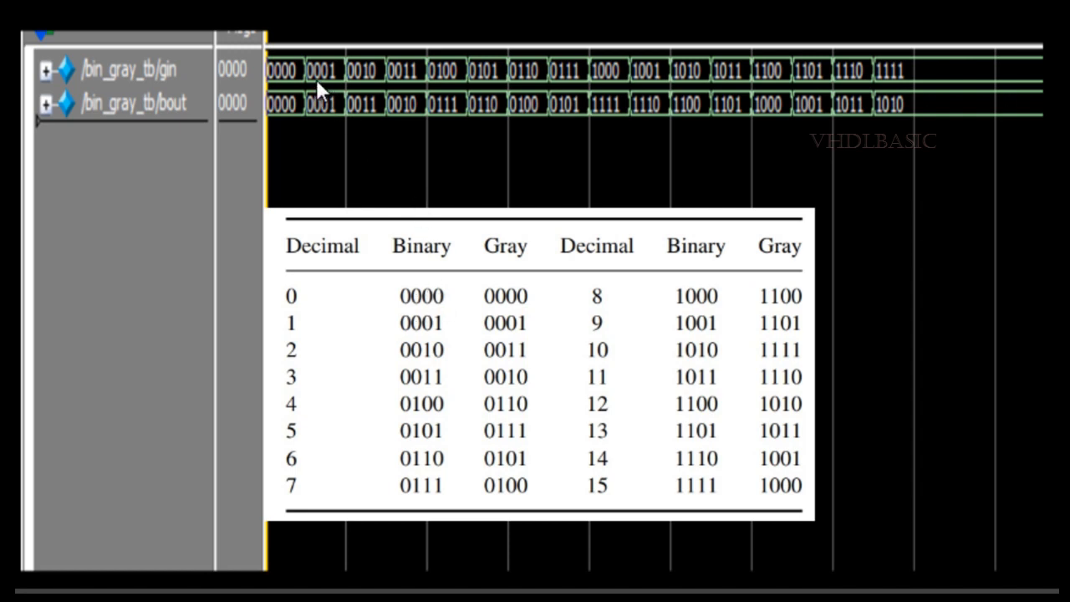
mouse_move(448, 326)
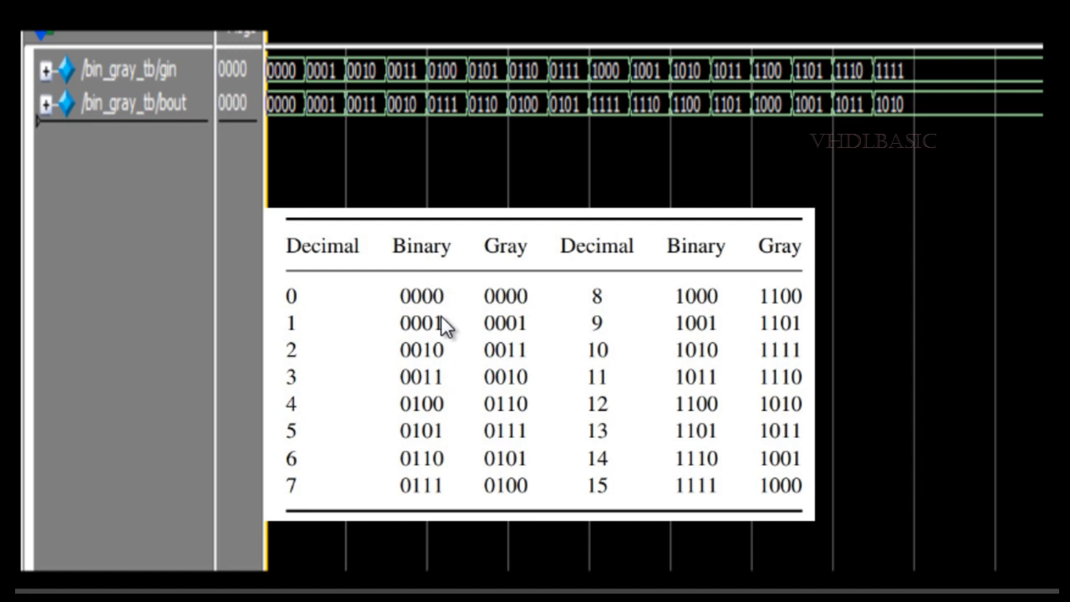
mouse_move(410, 337)
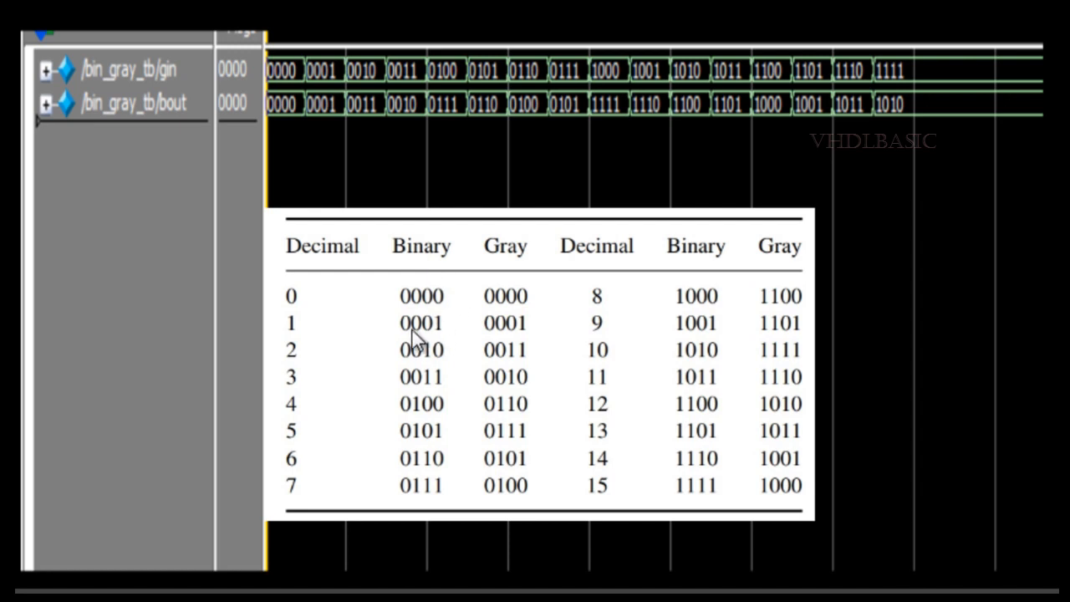
mouse_move(502, 337)
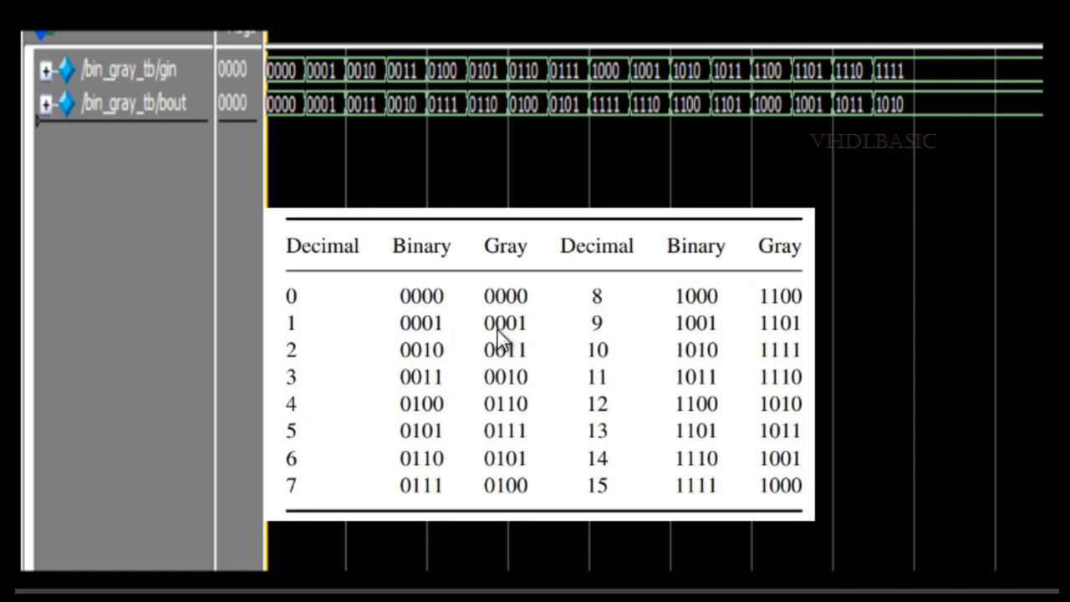
mouse_move(483, 341)
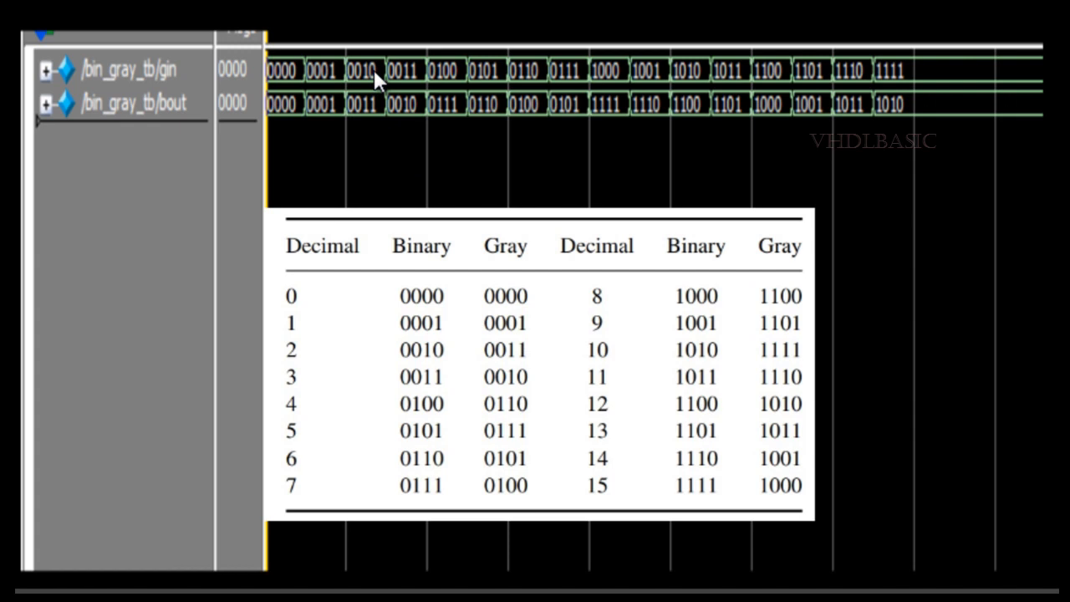
mouse_move(375, 119)
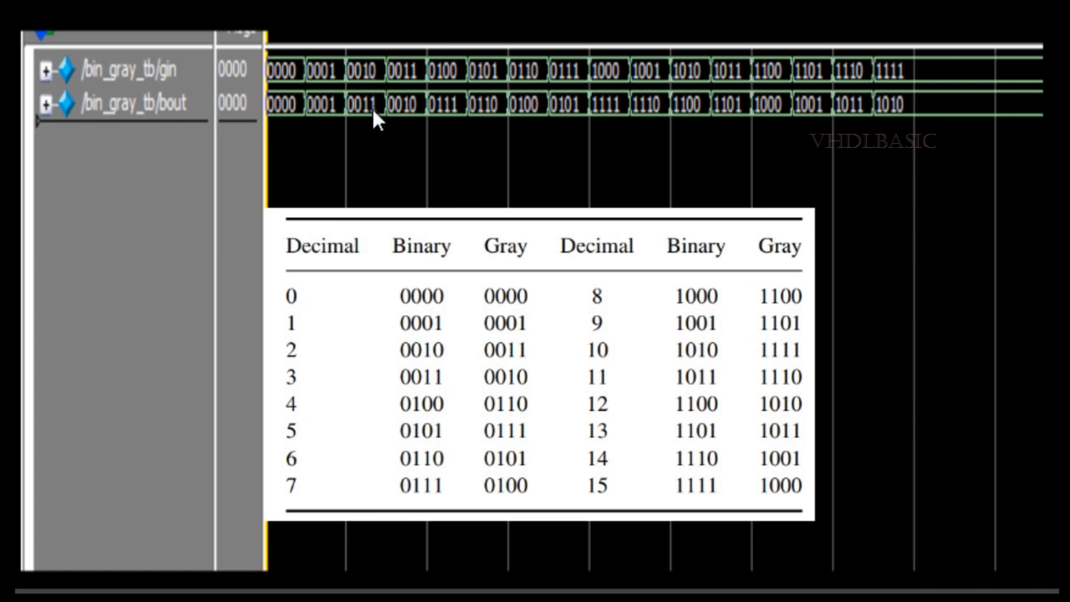
mouse_move(374, 114)
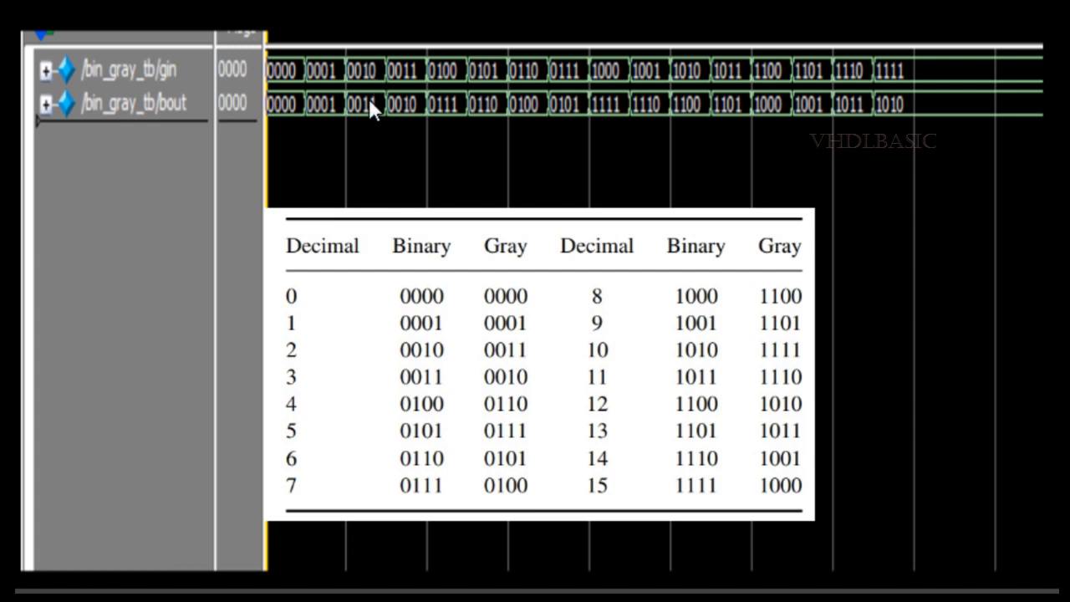
mouse_move(371, 124)
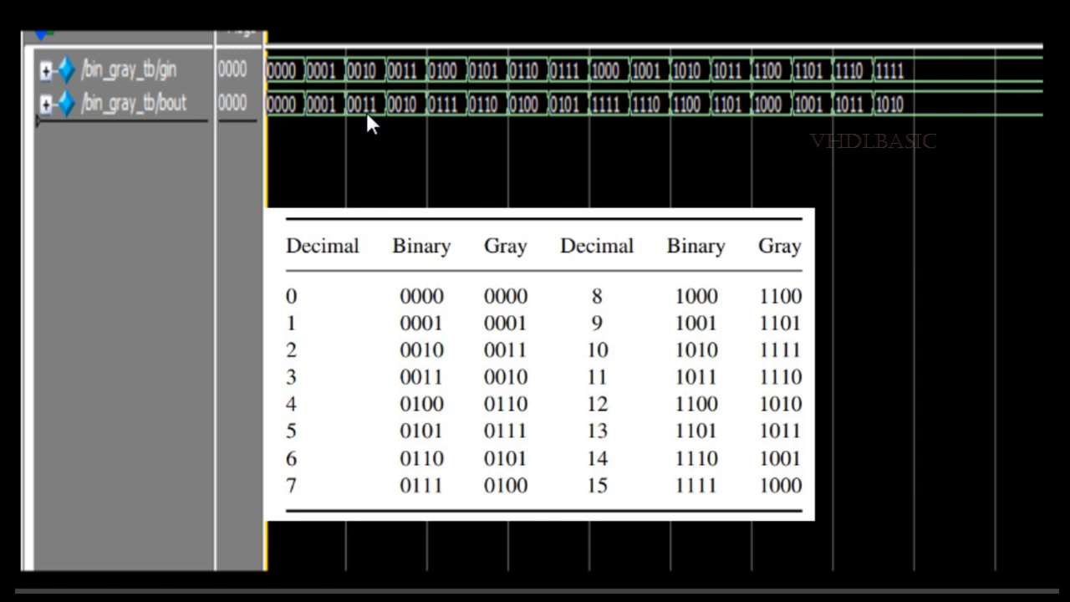
mouse_move(593, 428)
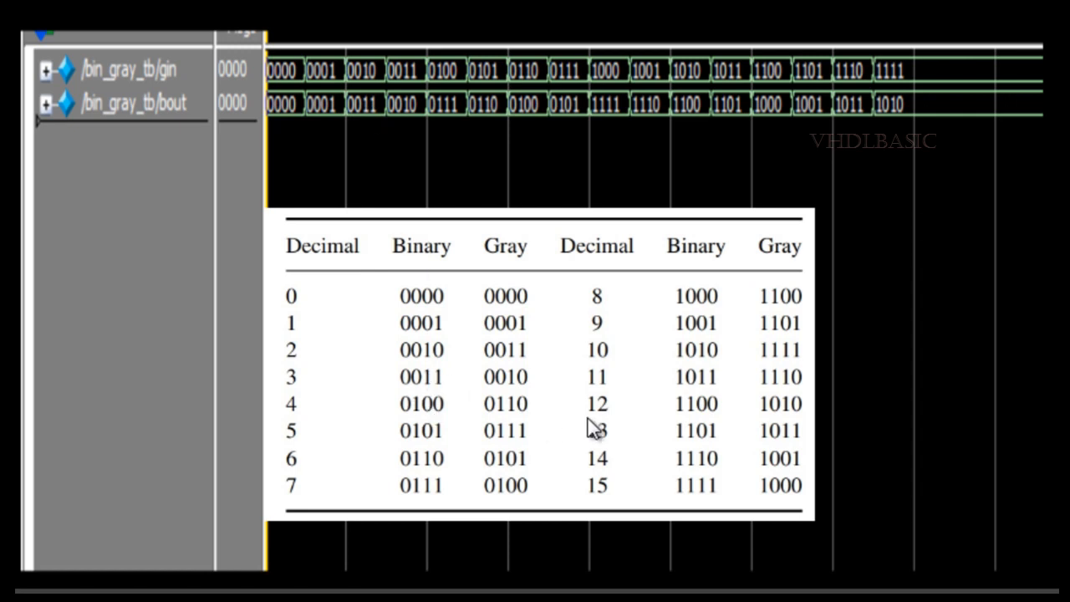
mouse_move(778, 505)
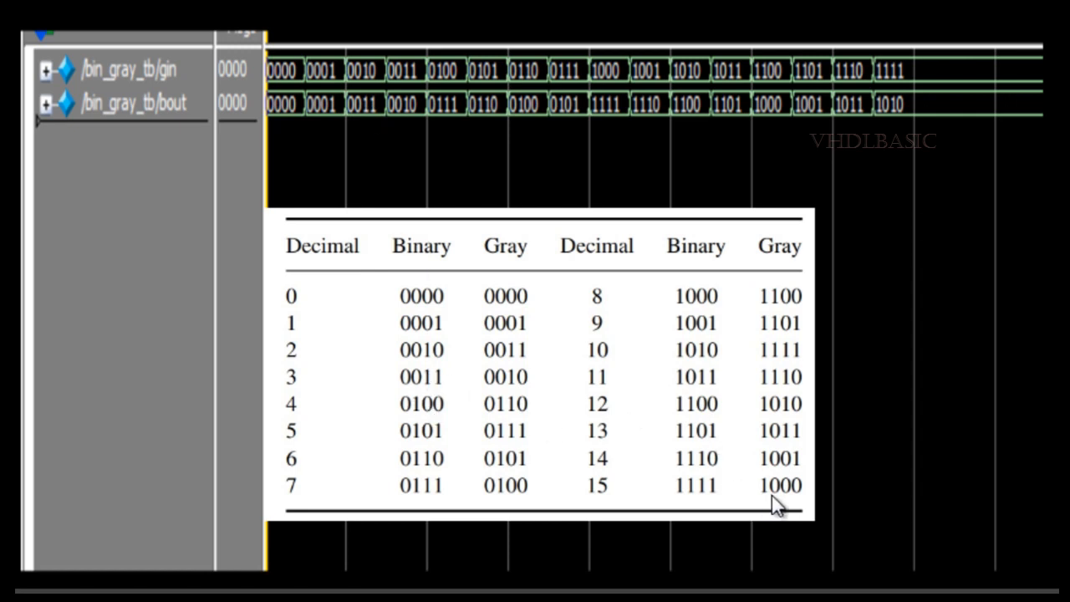
mouse_move(816, 318)
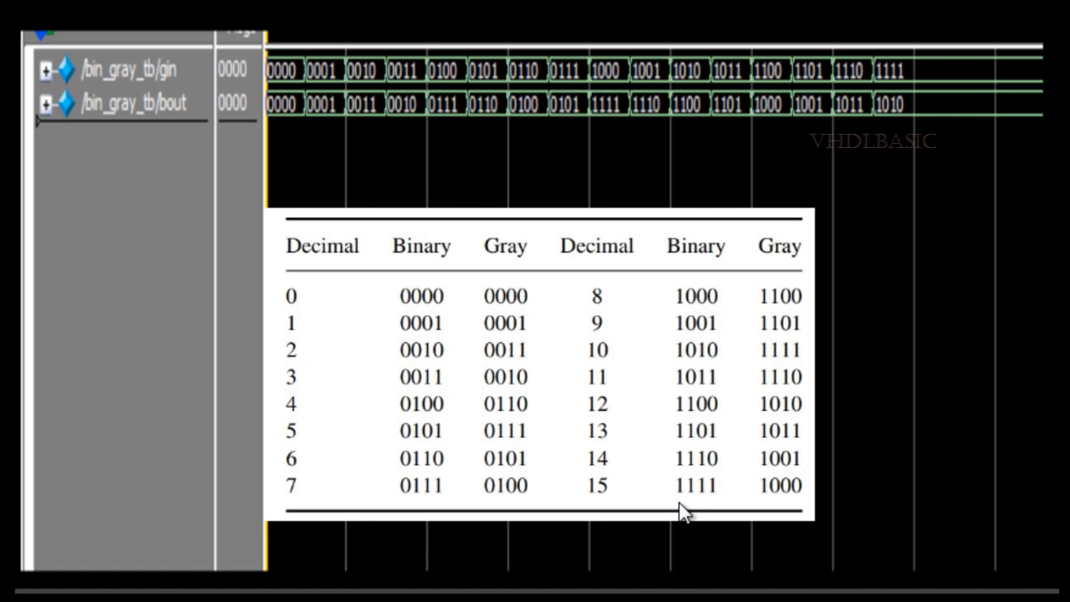
mouse_move(711, 501)
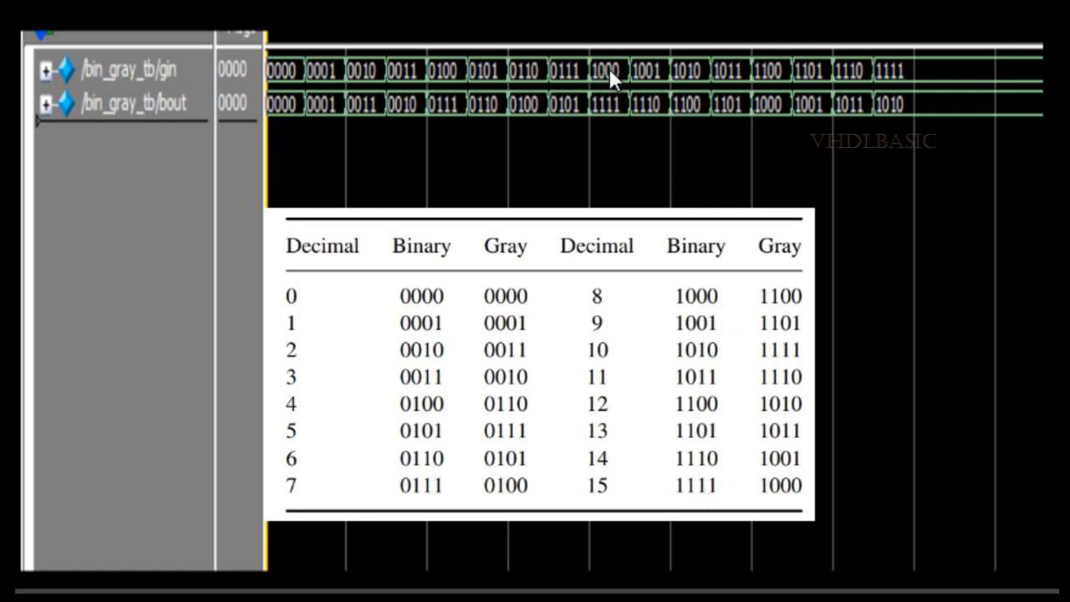
mouse_move(618, 121)
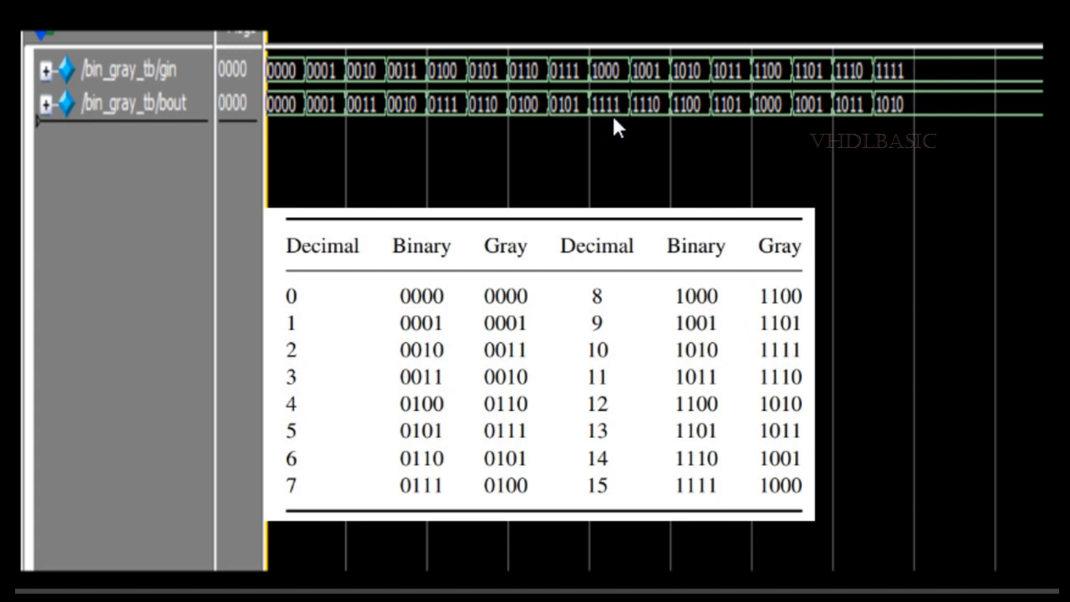
mouse_move(617, 117)
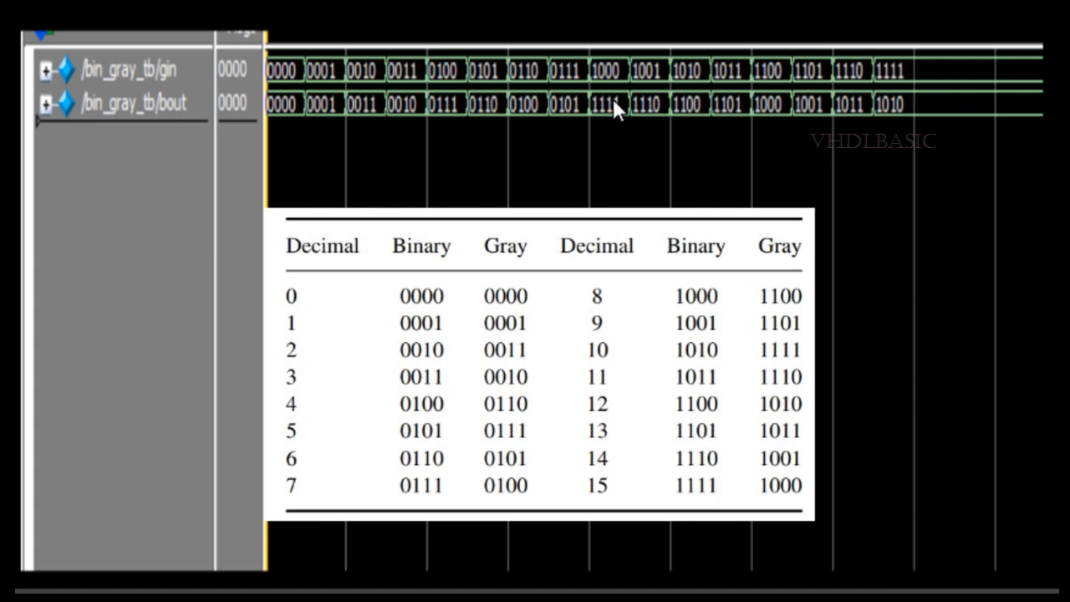
mouse_move(610, 124)
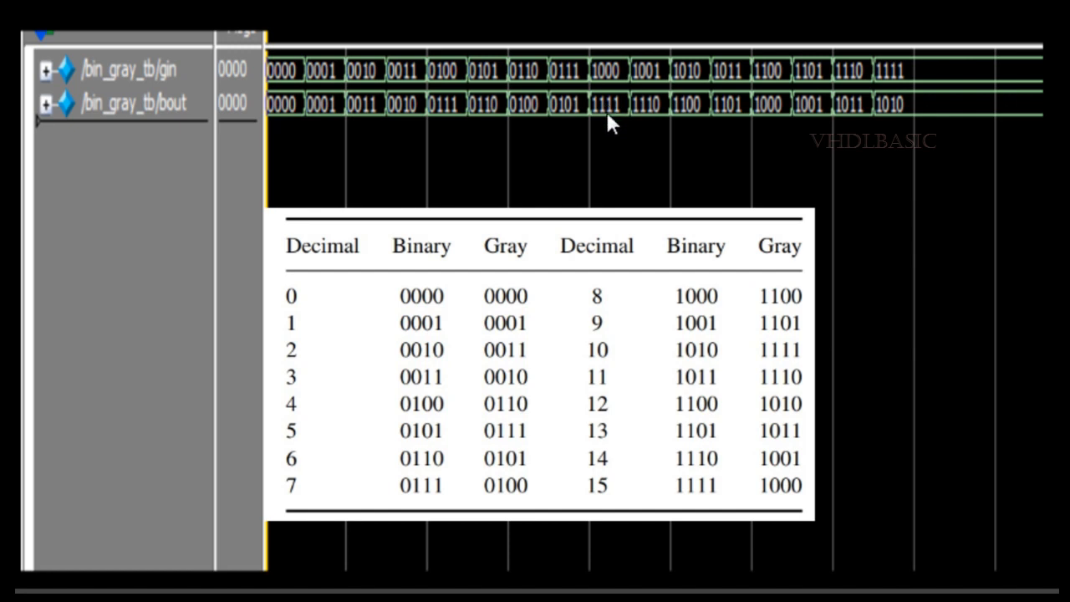
mouse_move(705, 387)
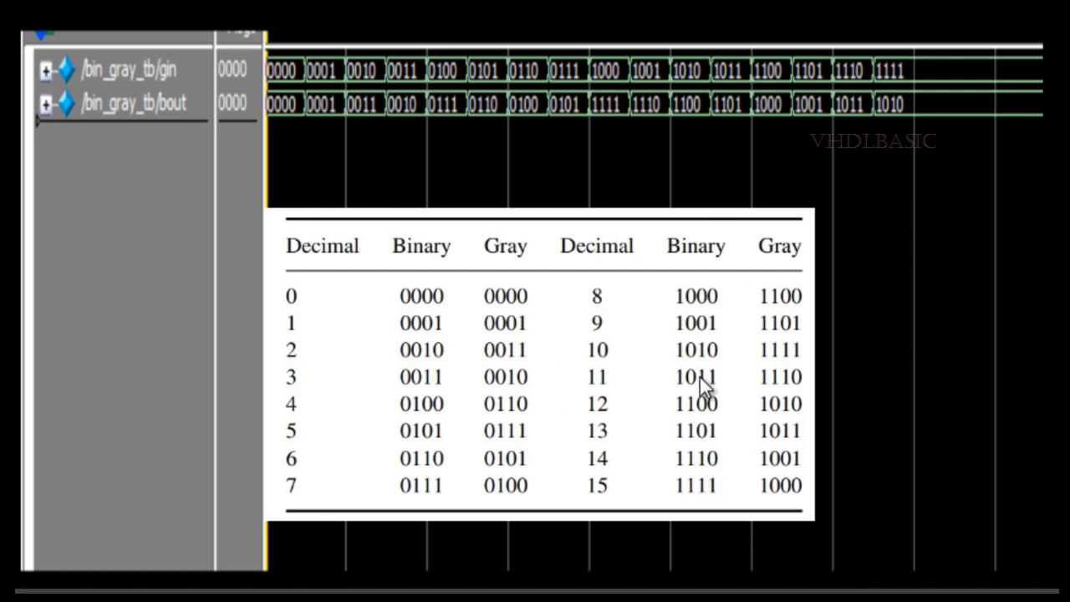
mouse_move(896, 426)
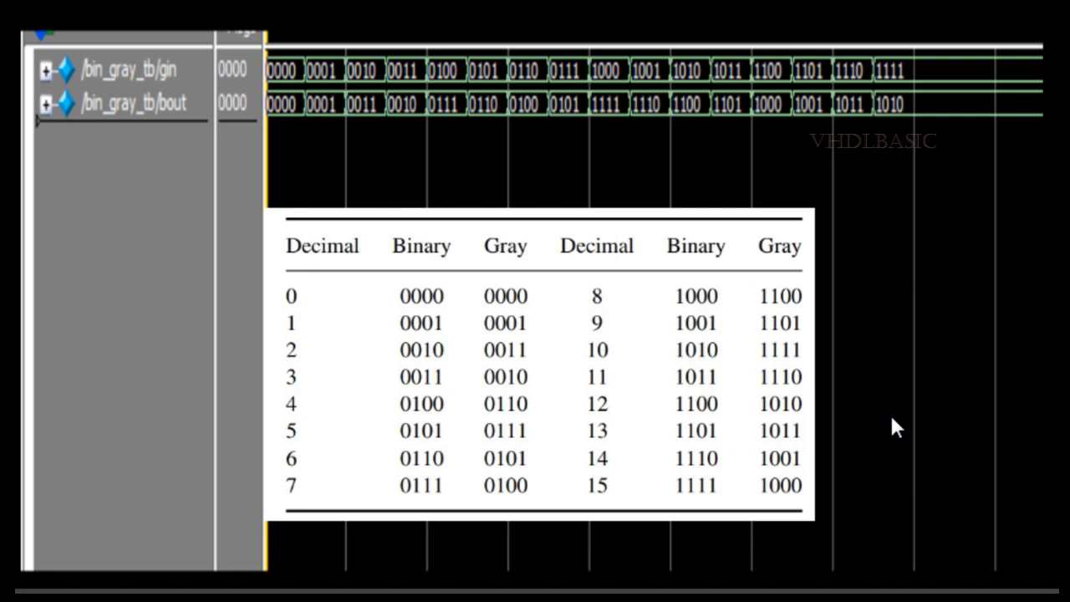
mouse_move(914, 455)
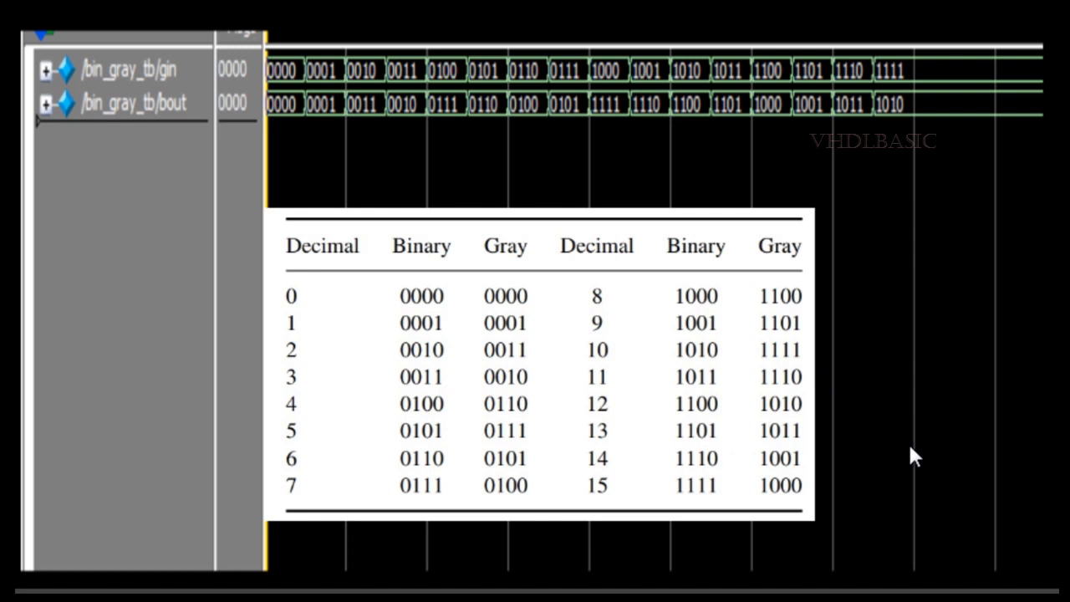